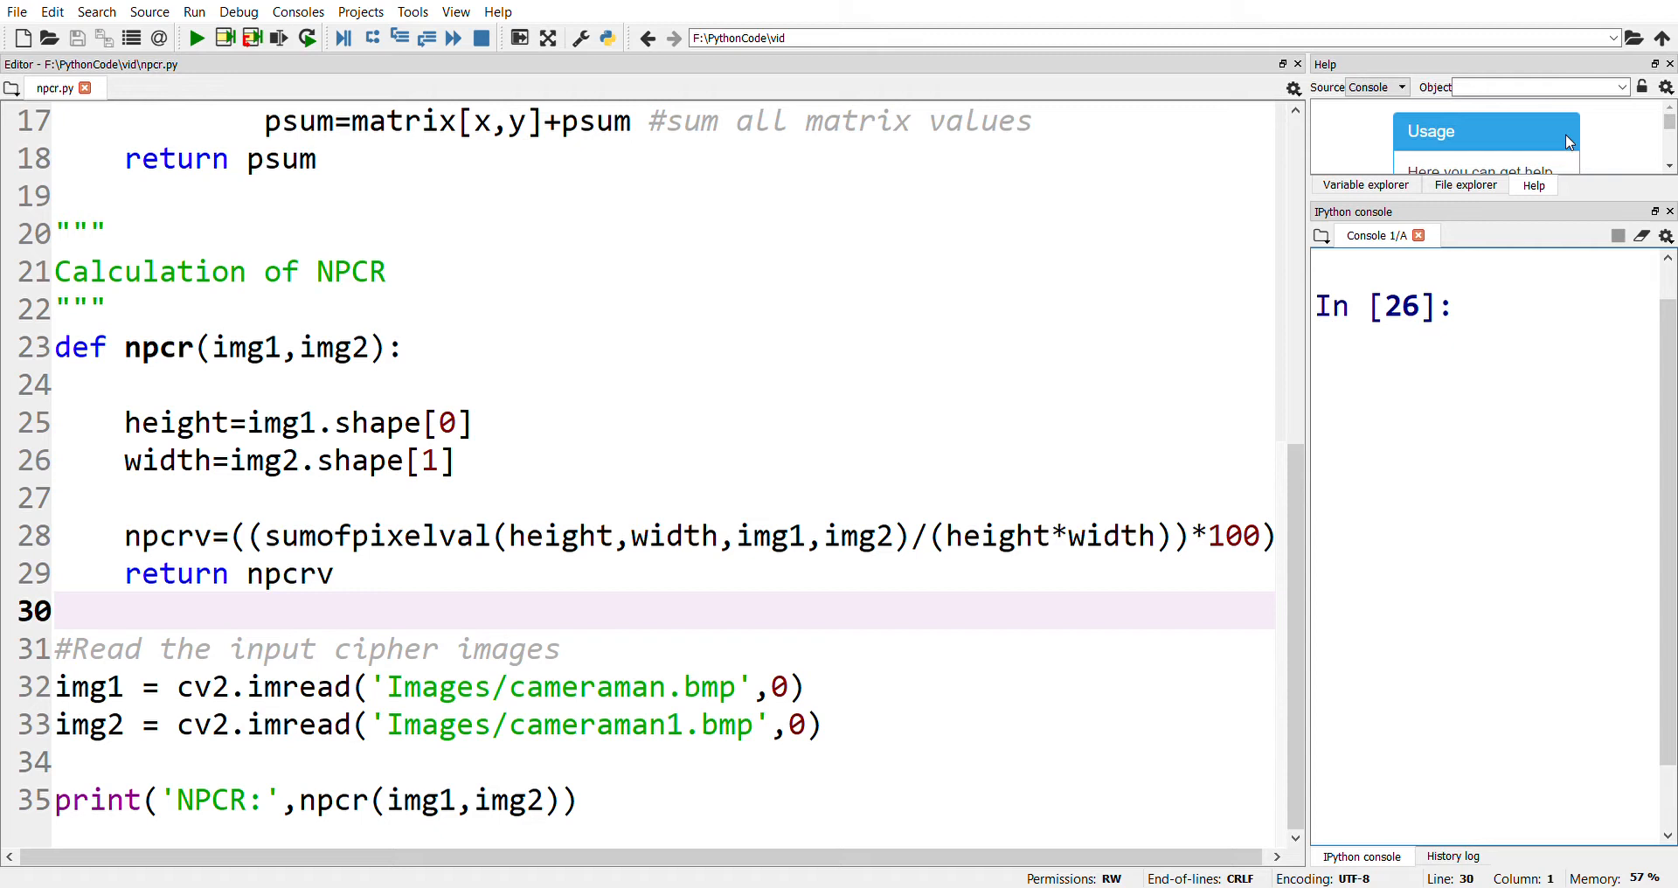
Highlight the cipher-image reading lines, the npcr function header and the NPCR formula in npcr.py
click(1472, 306)
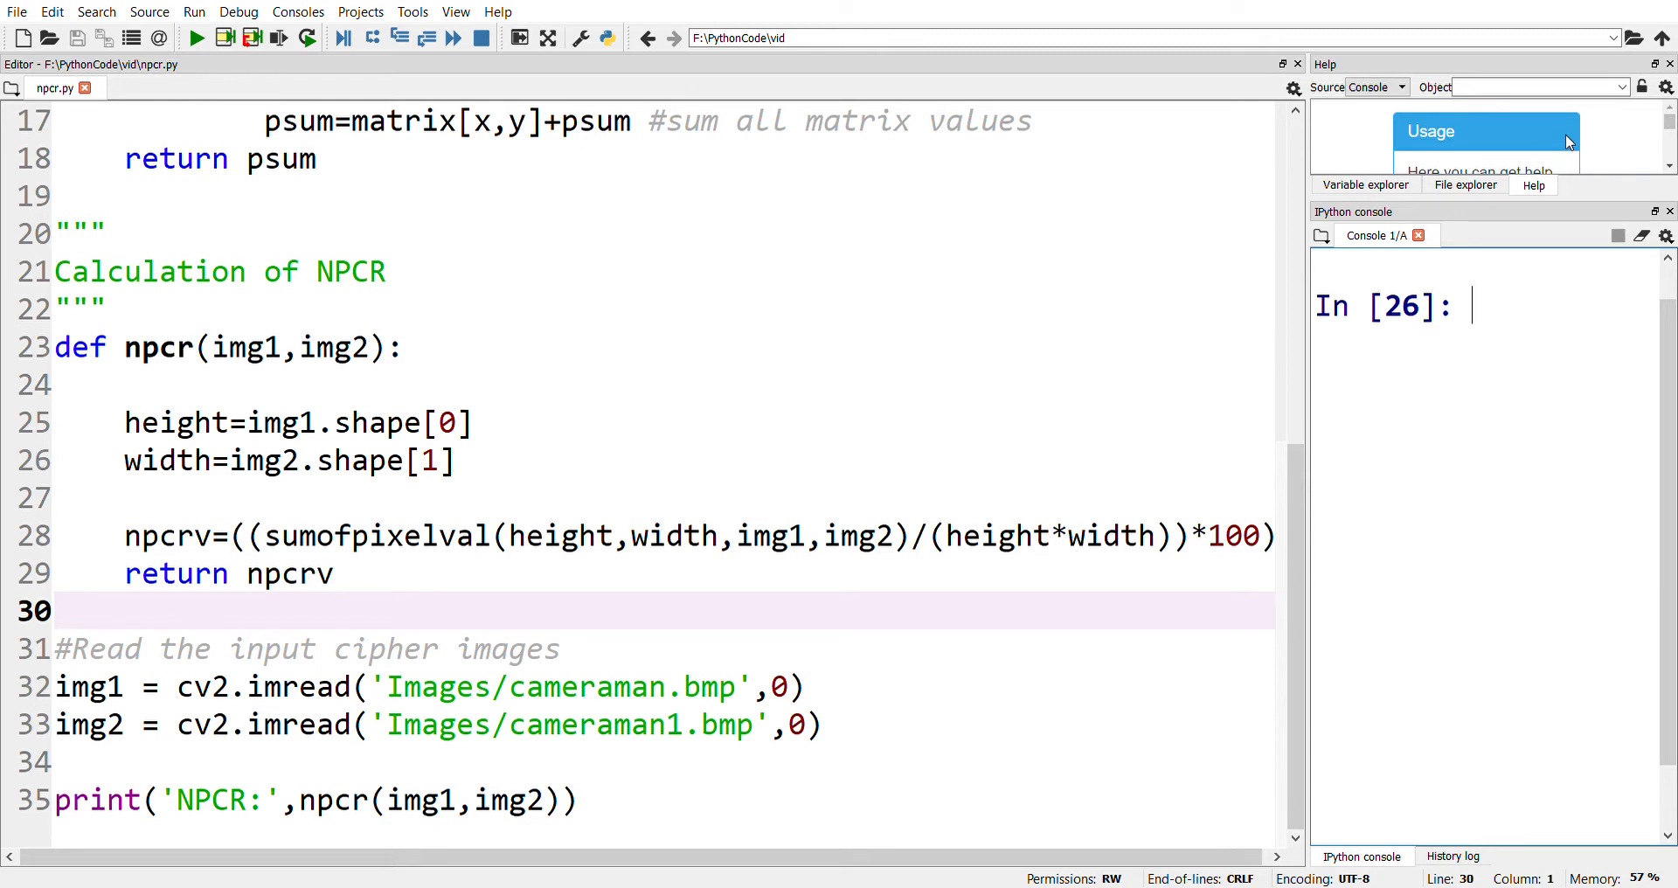
mouse_move(517, 421)
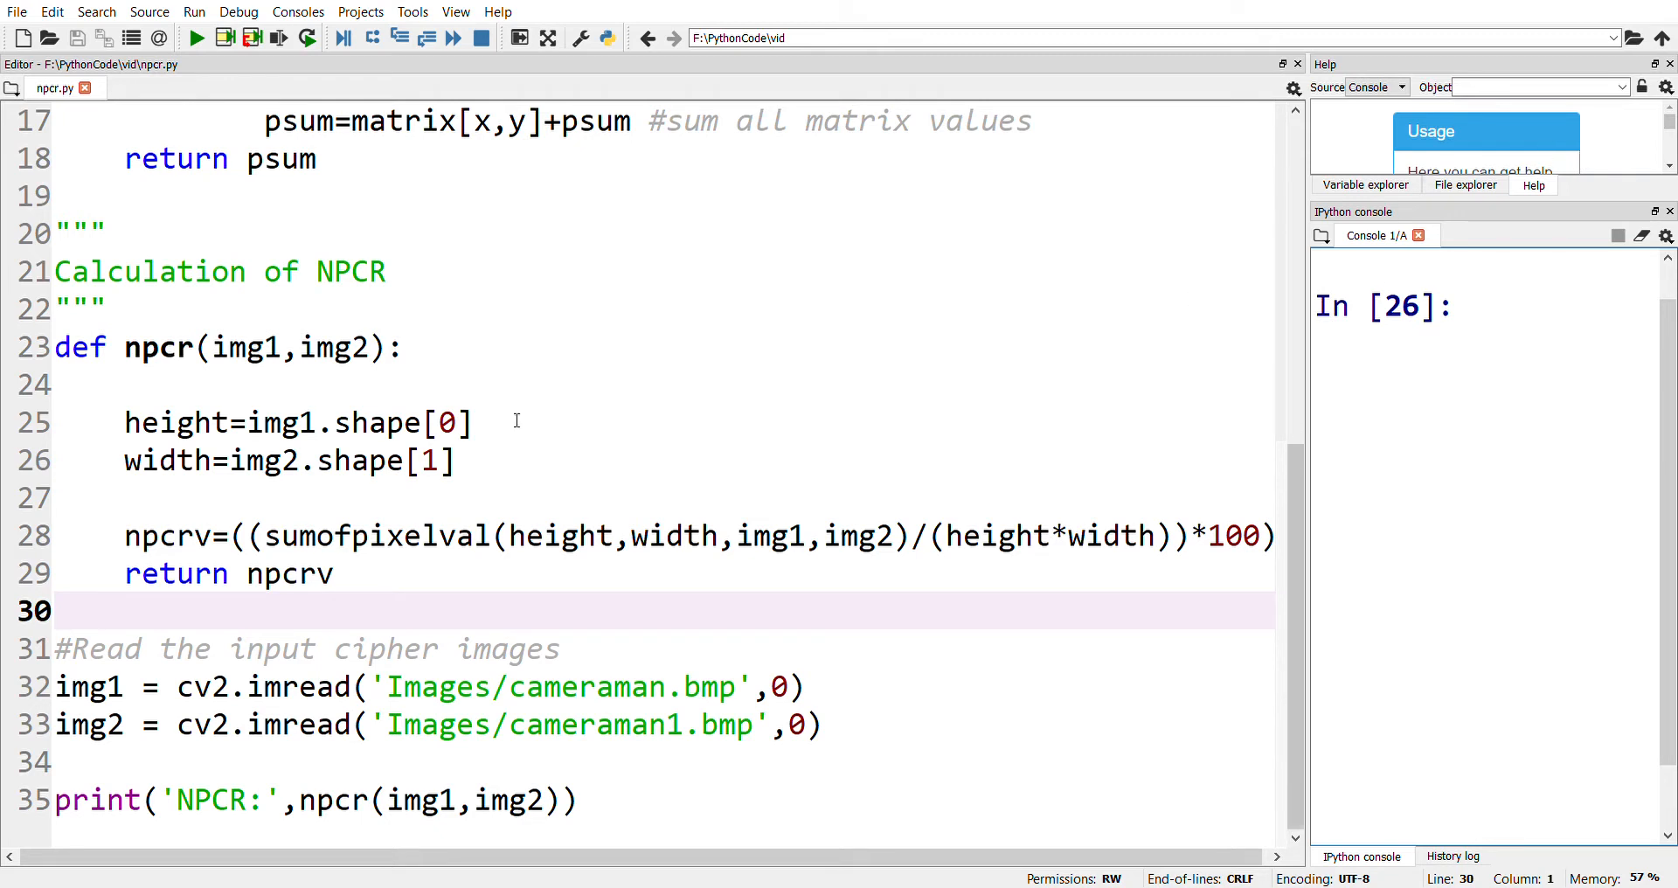
mouse_move(48, 697)
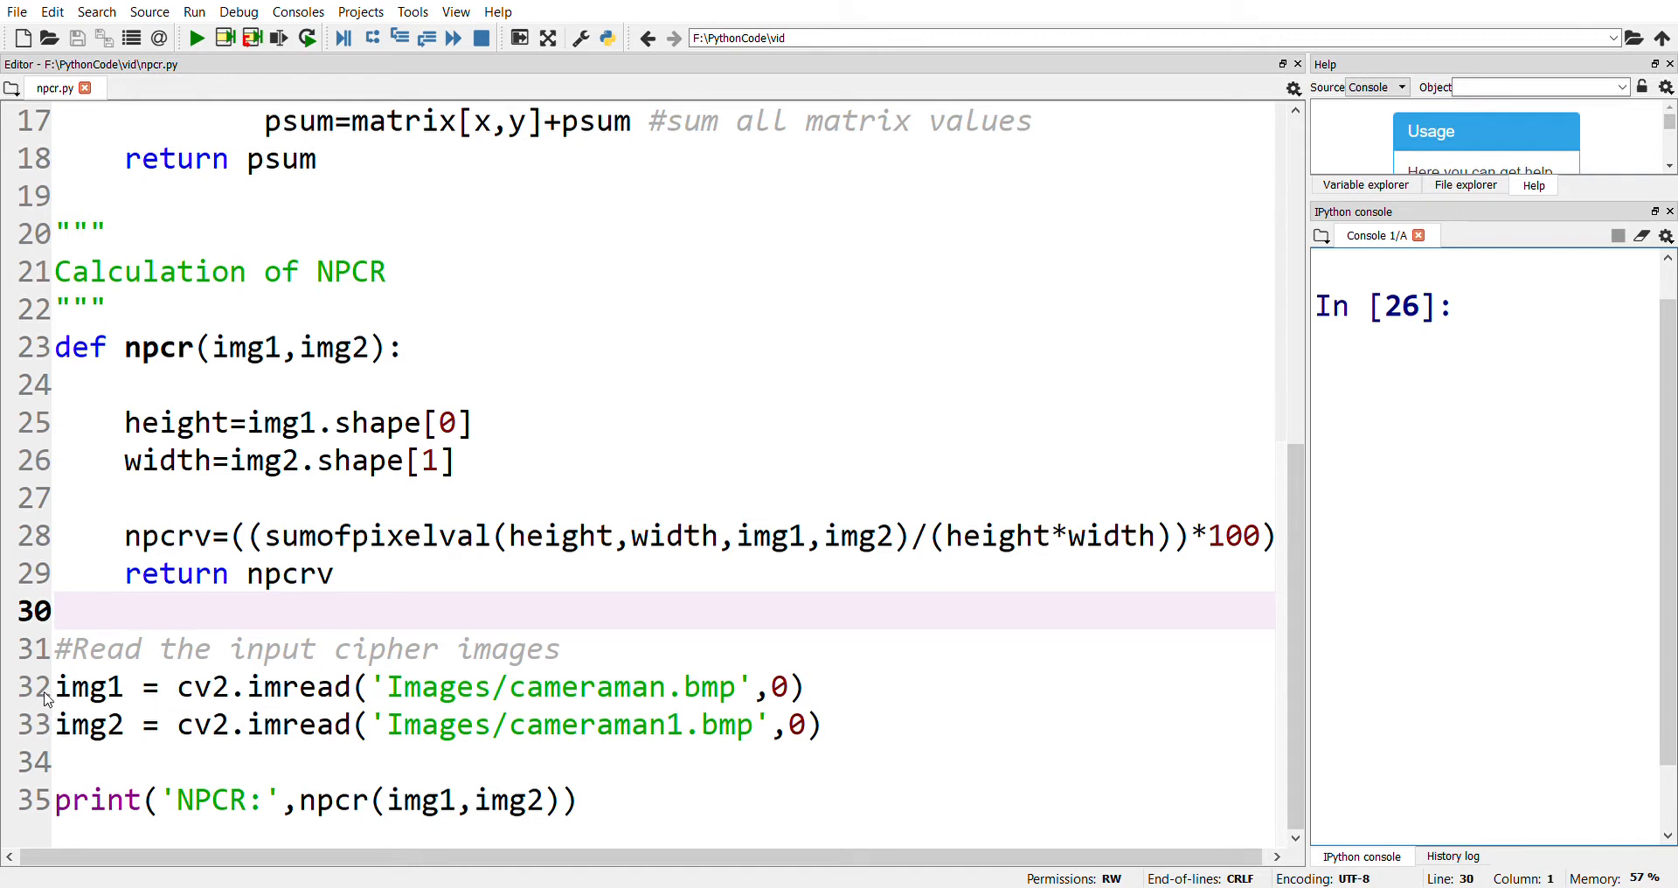
drag(56, 686, 821, 724)
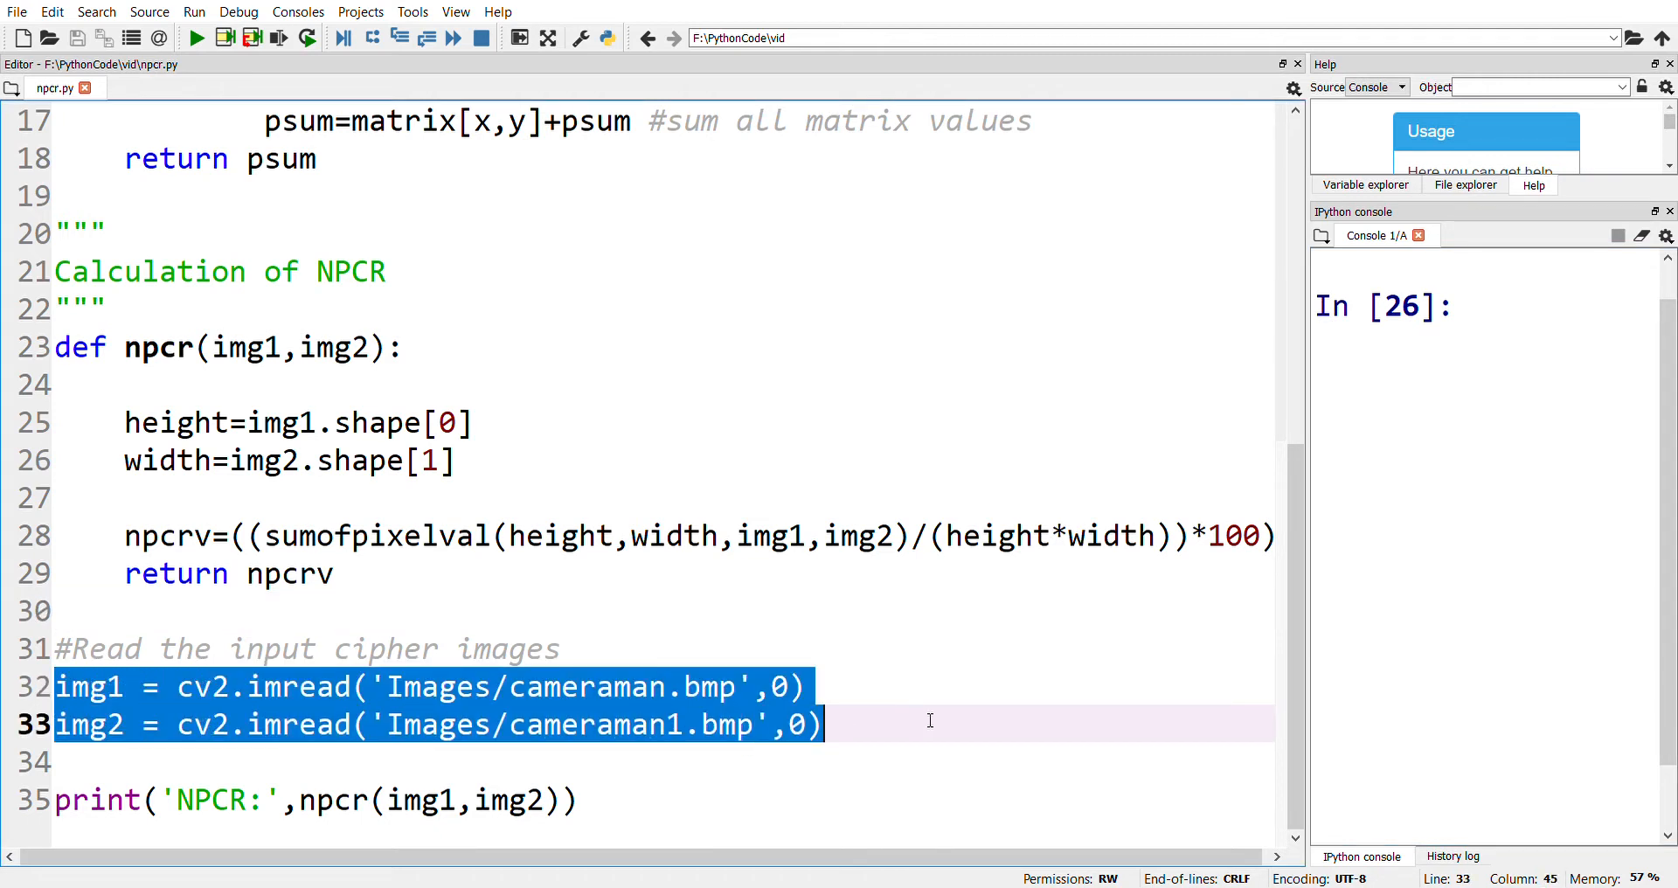
click(314, 800)
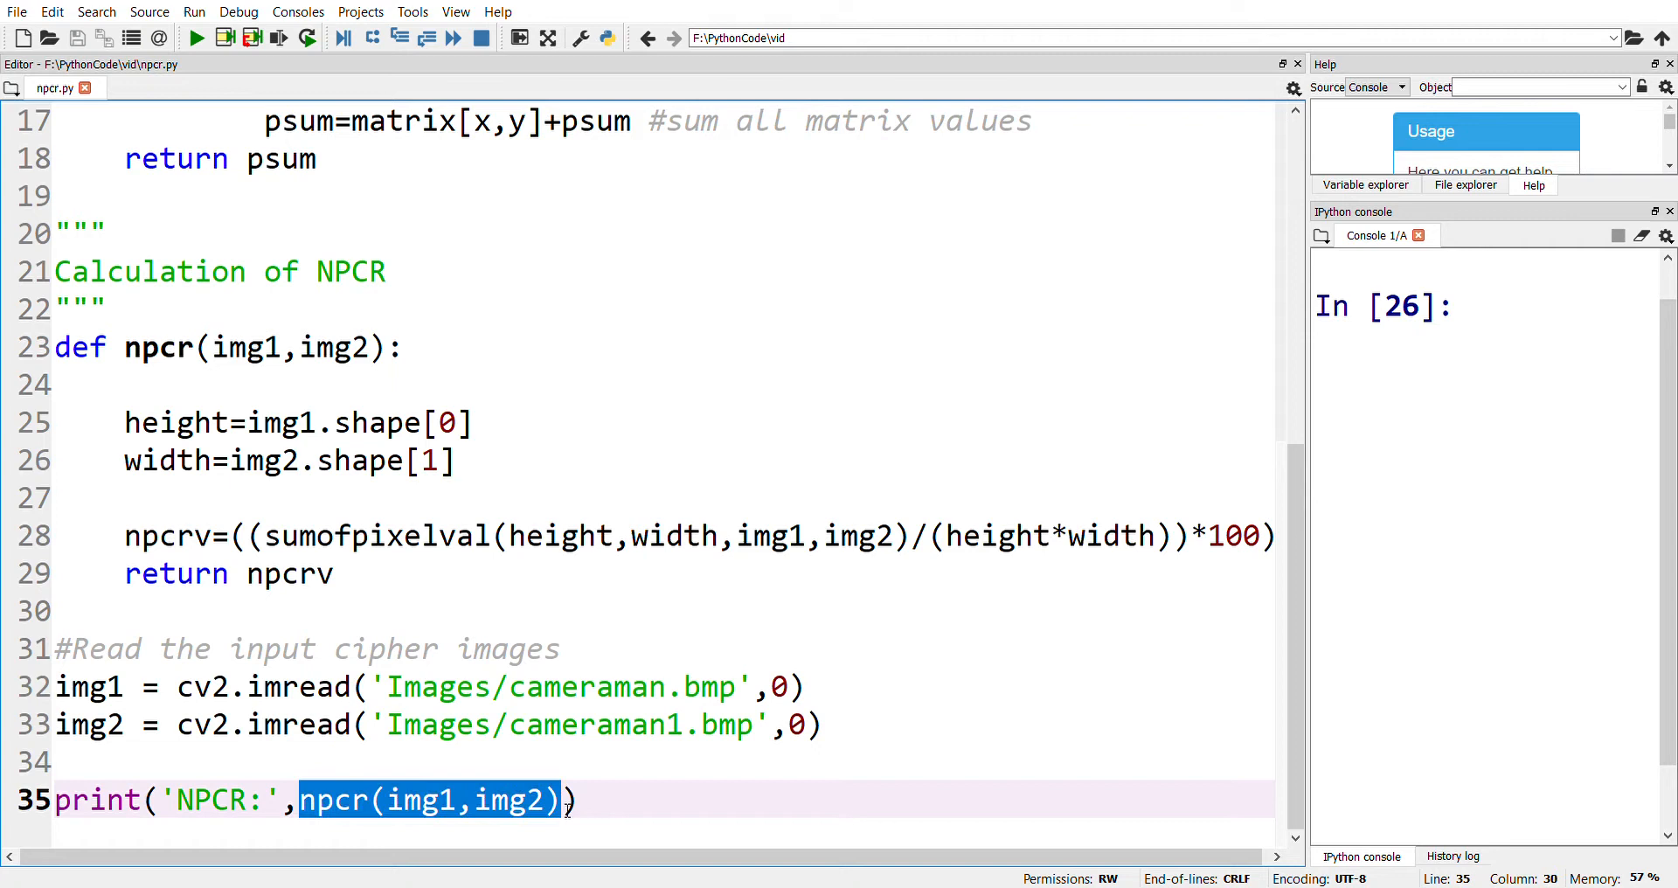
mouse_move(421, 645)
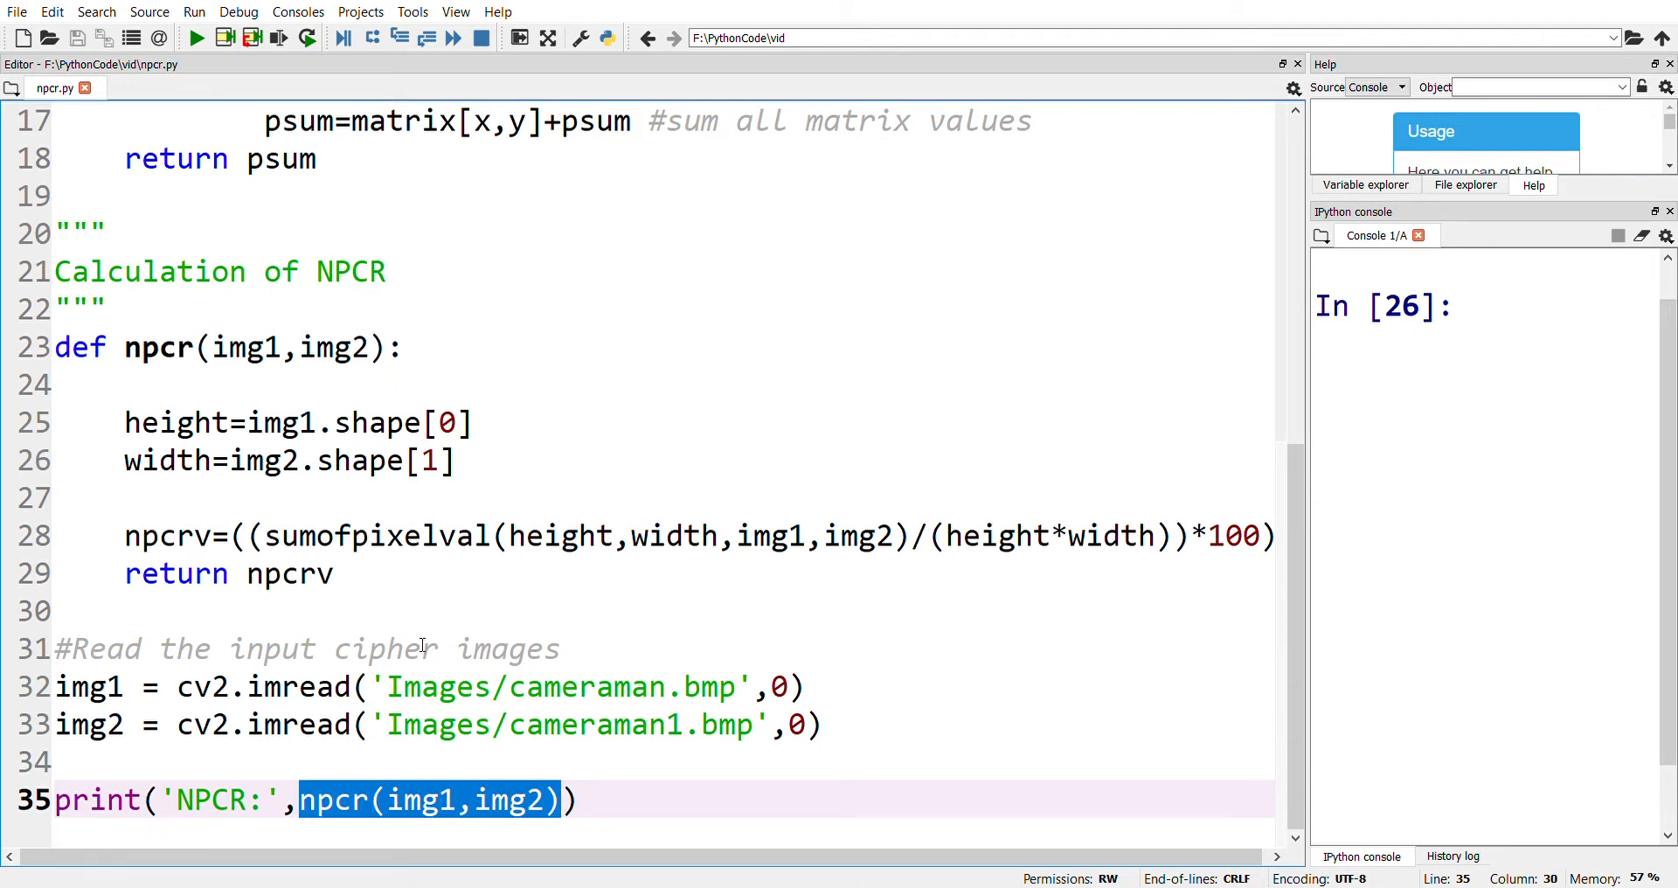
mouse_move(425, 821)
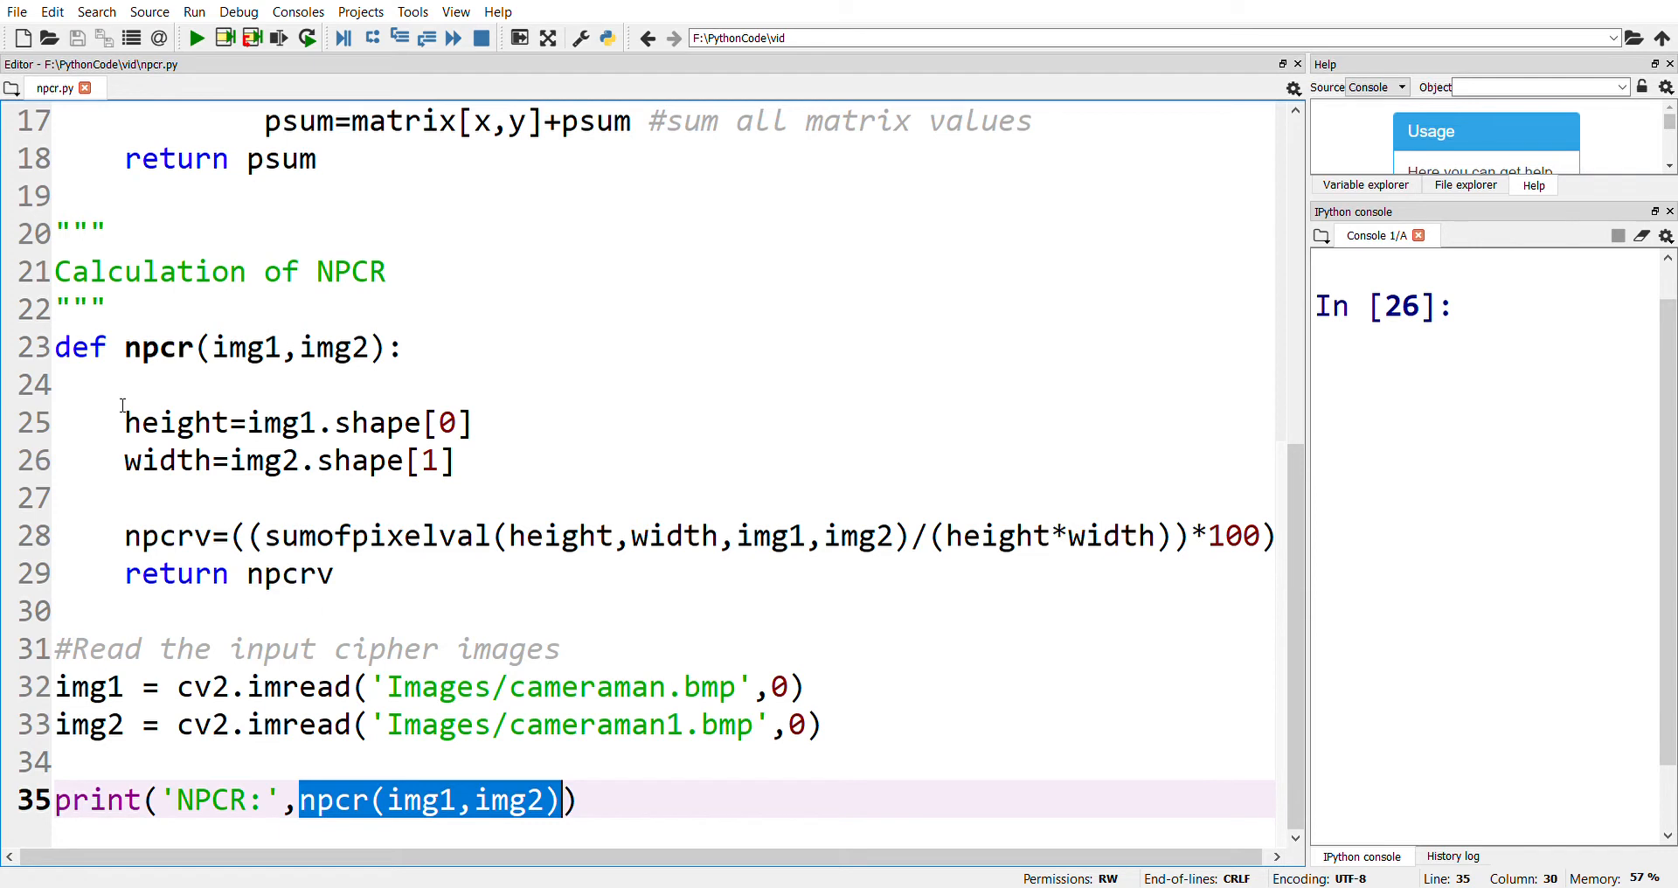
click(59, 347)
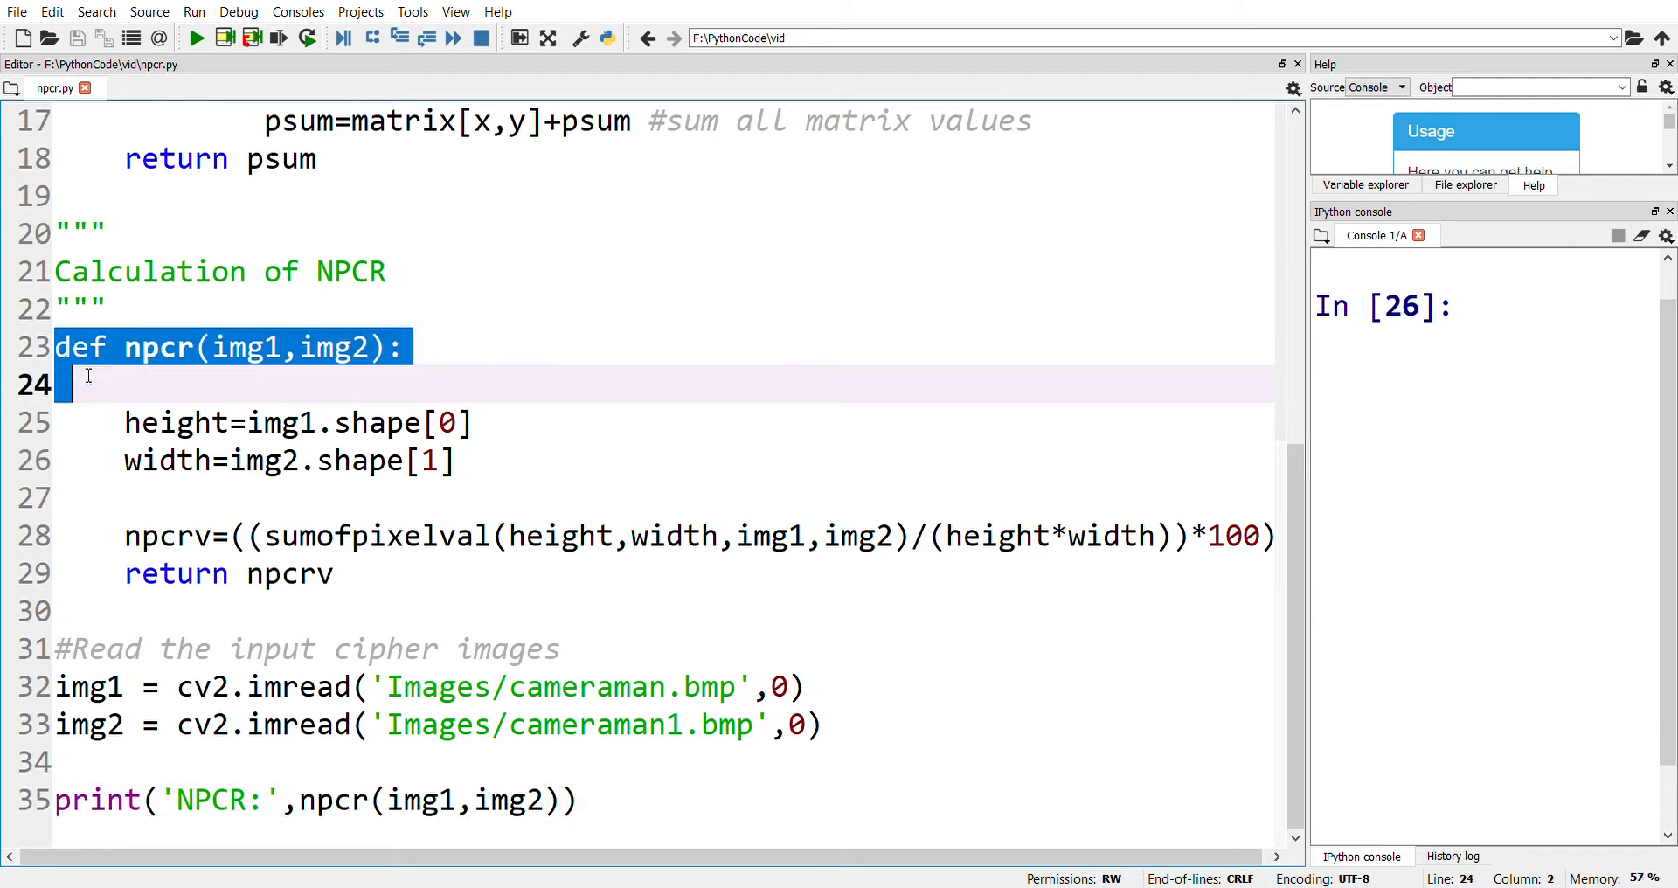
click(374, 611)
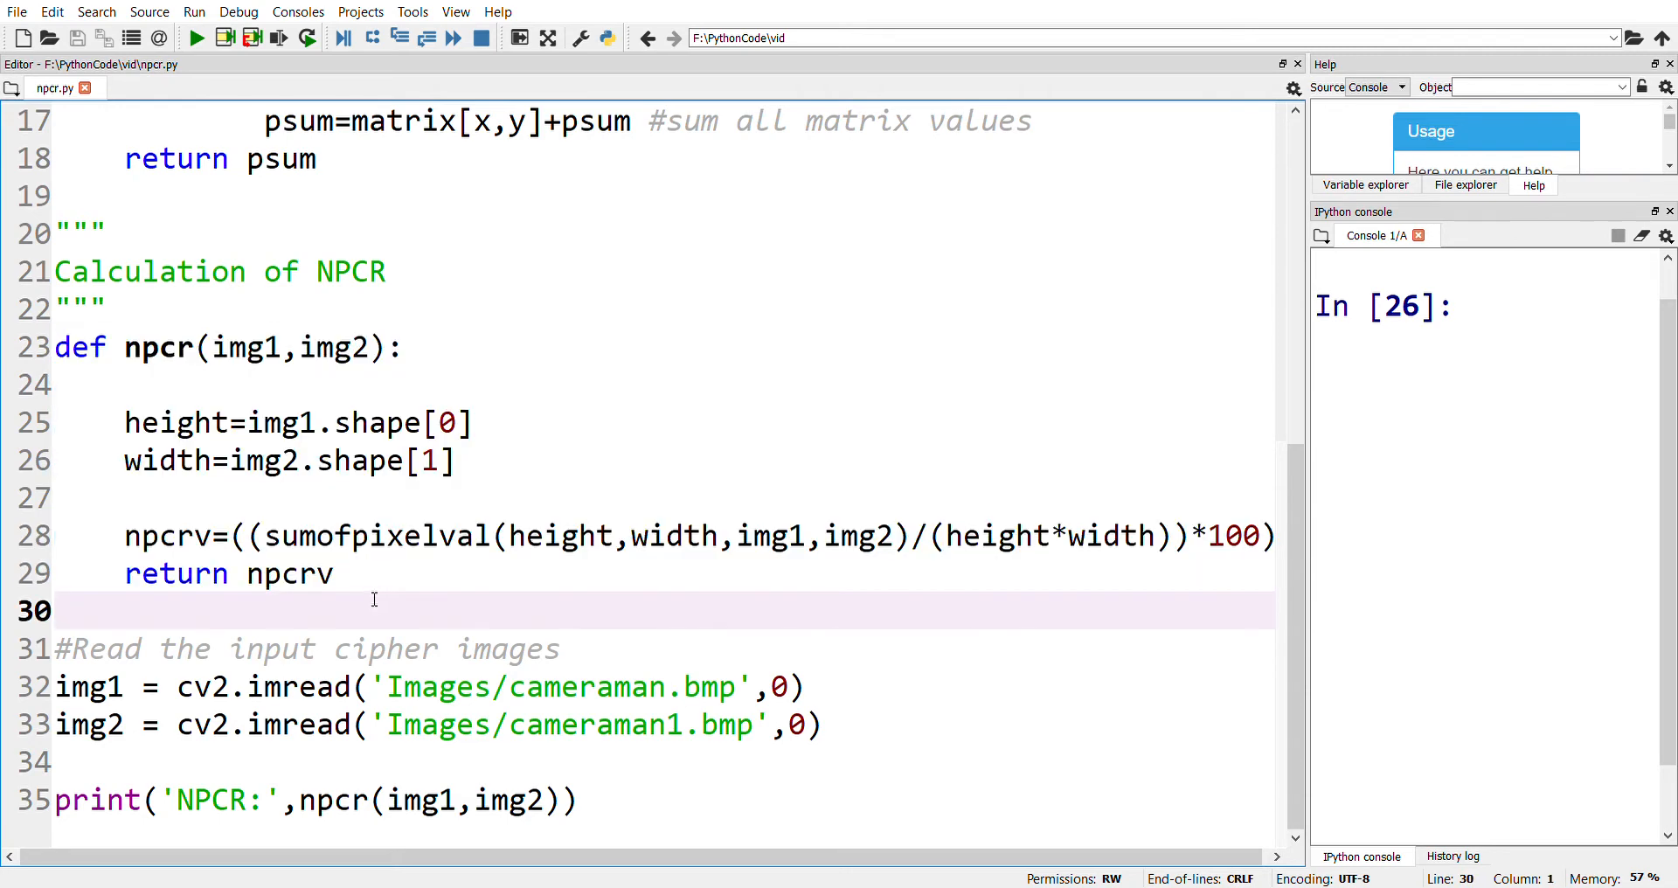
mouse_move(247, 536)
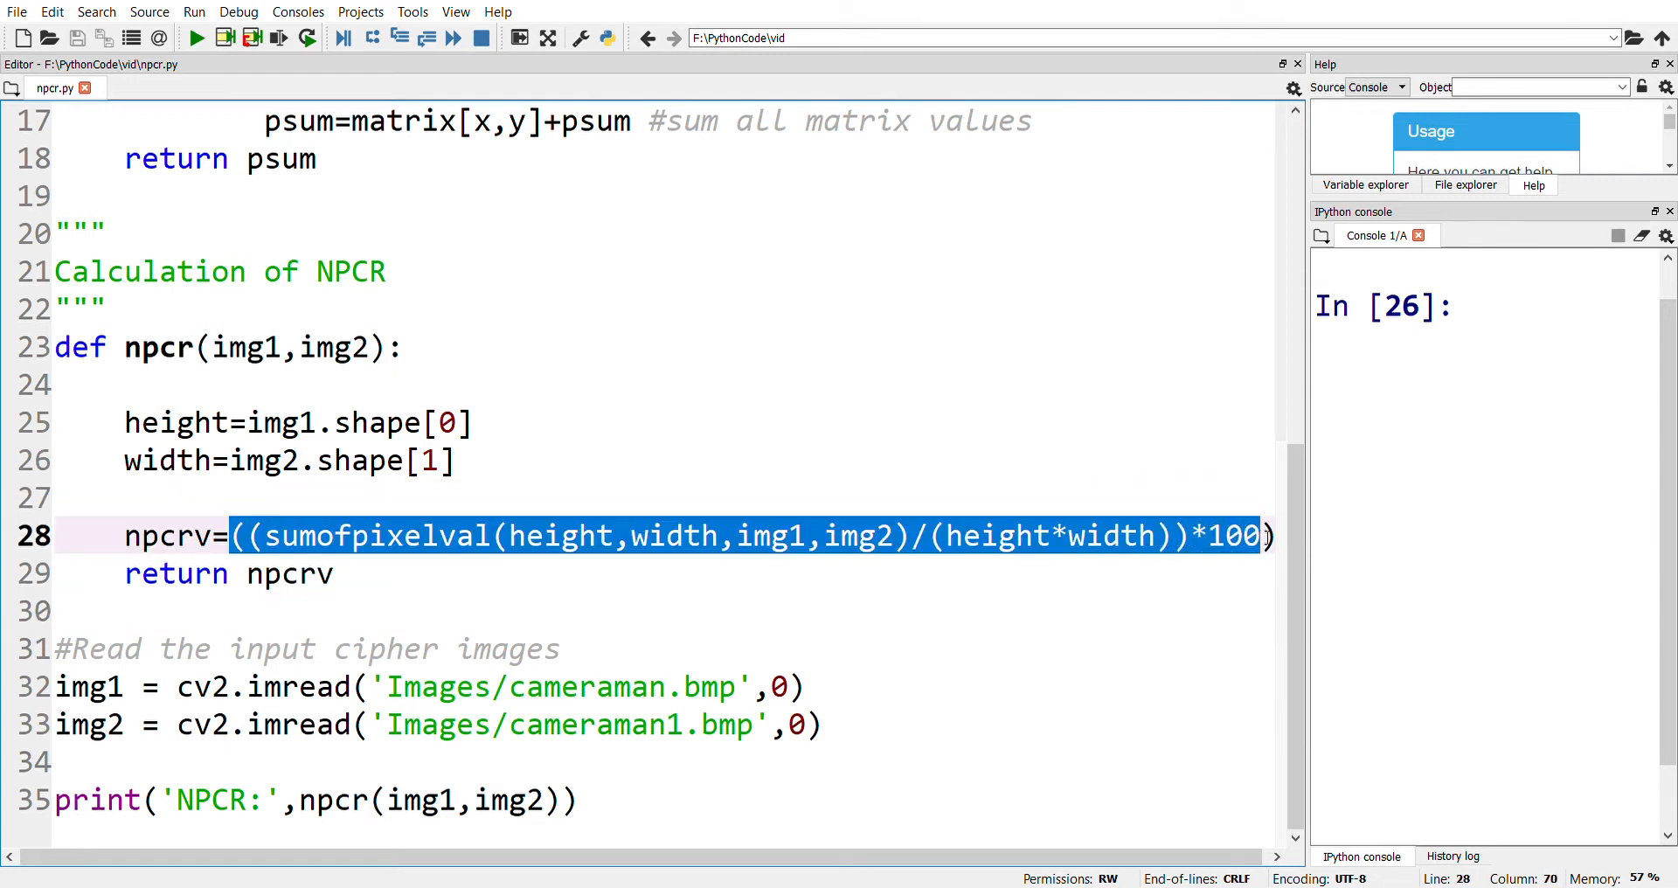
click(458, 649)
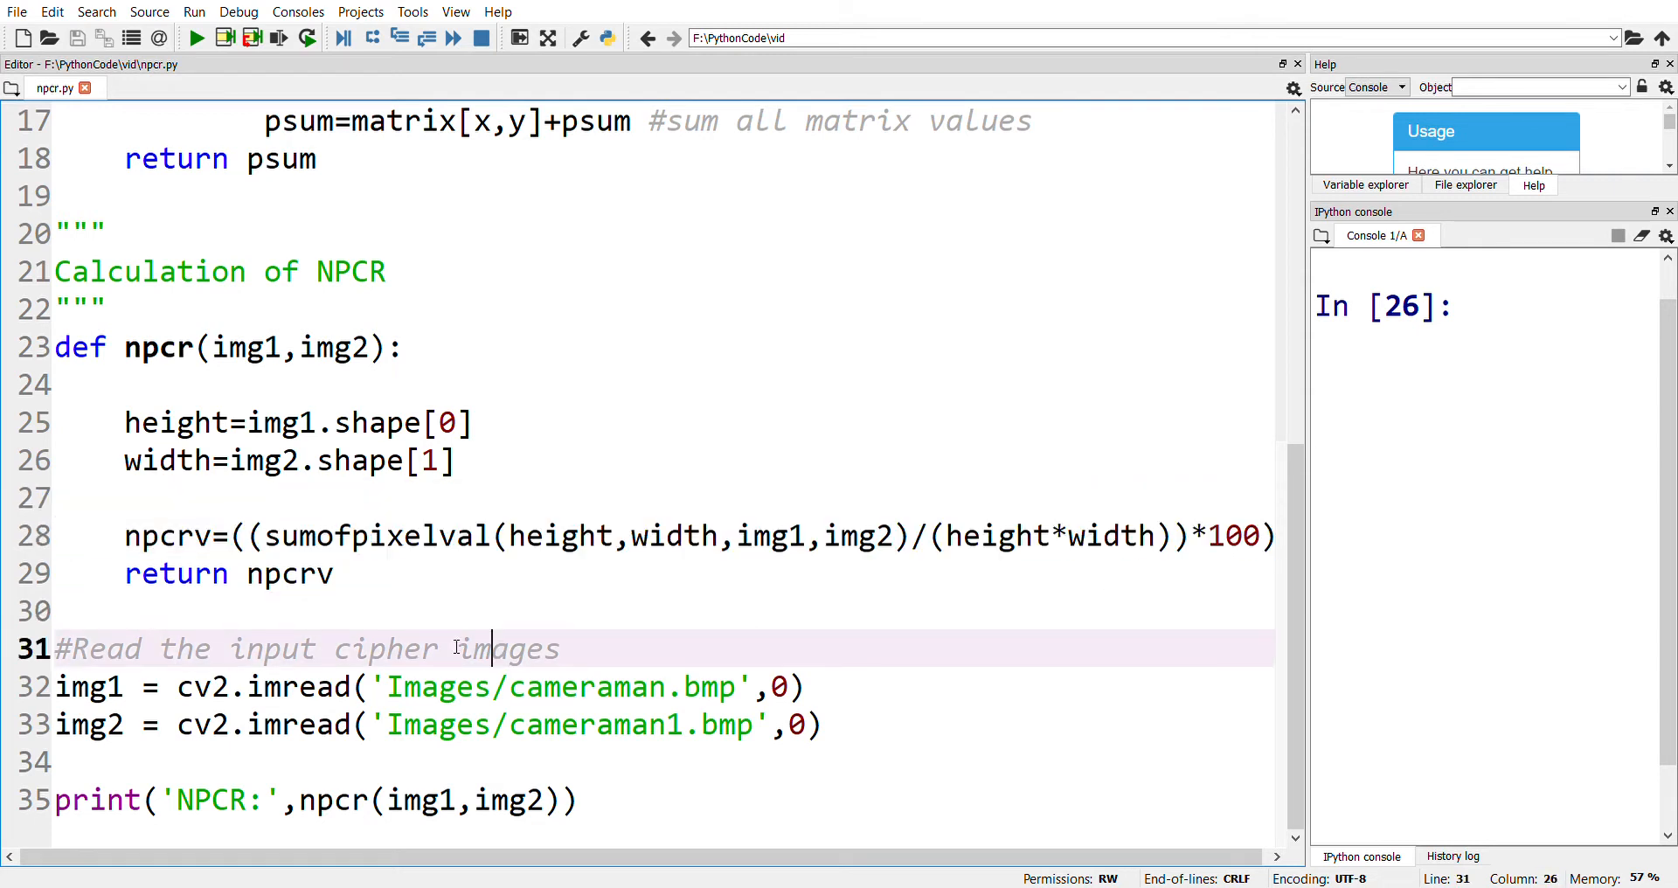
double_click(509, 649)
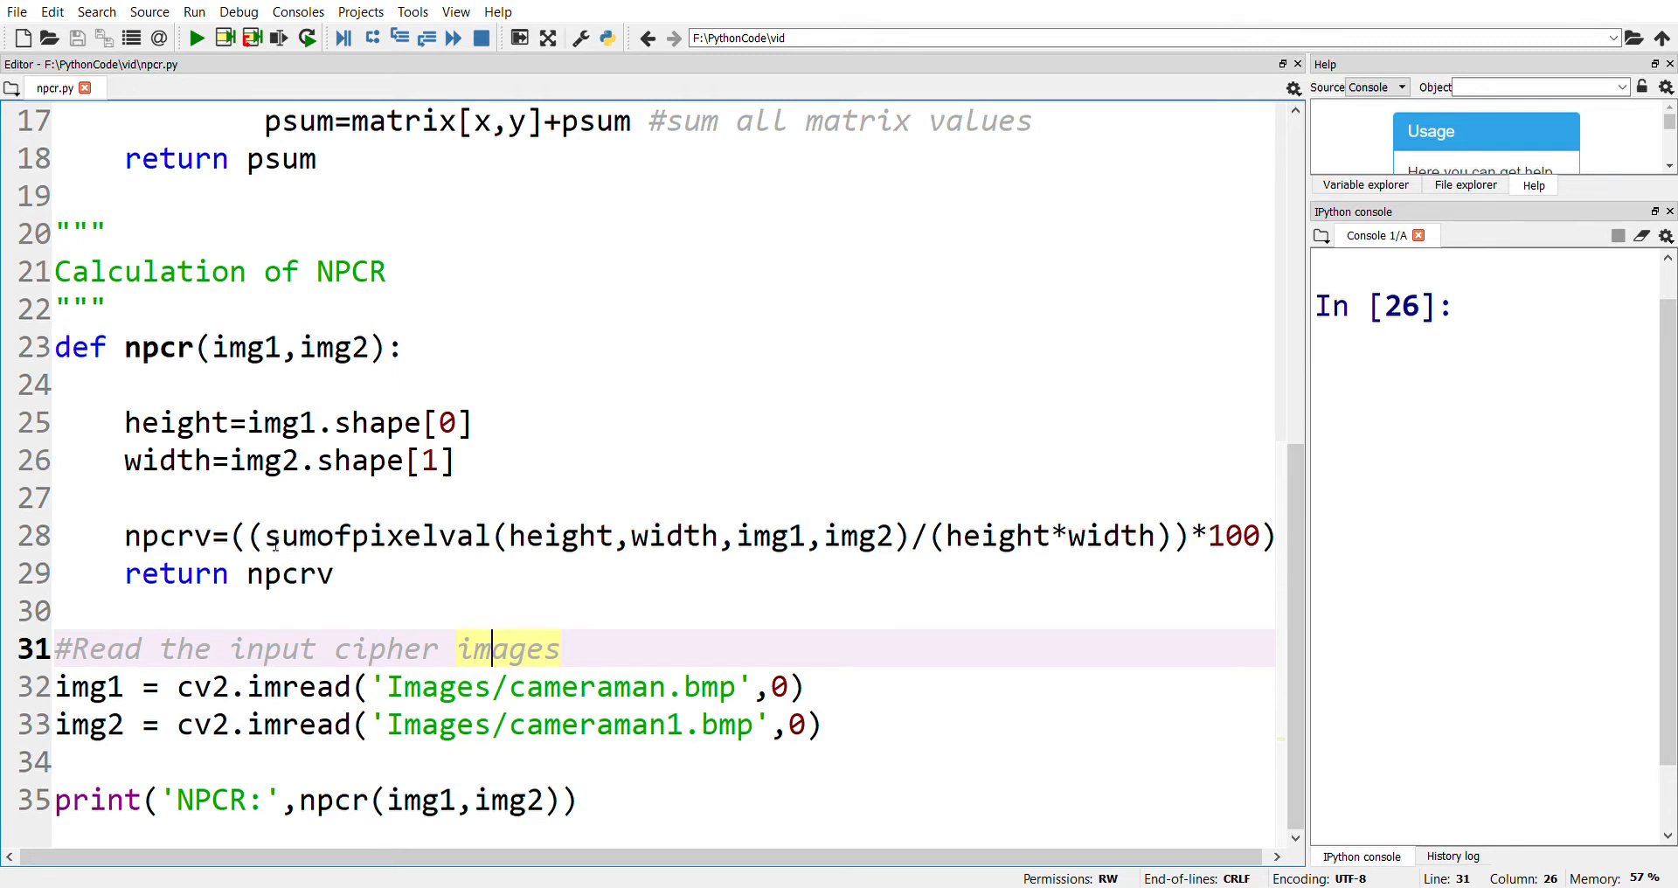
mouse_move(693, 562)
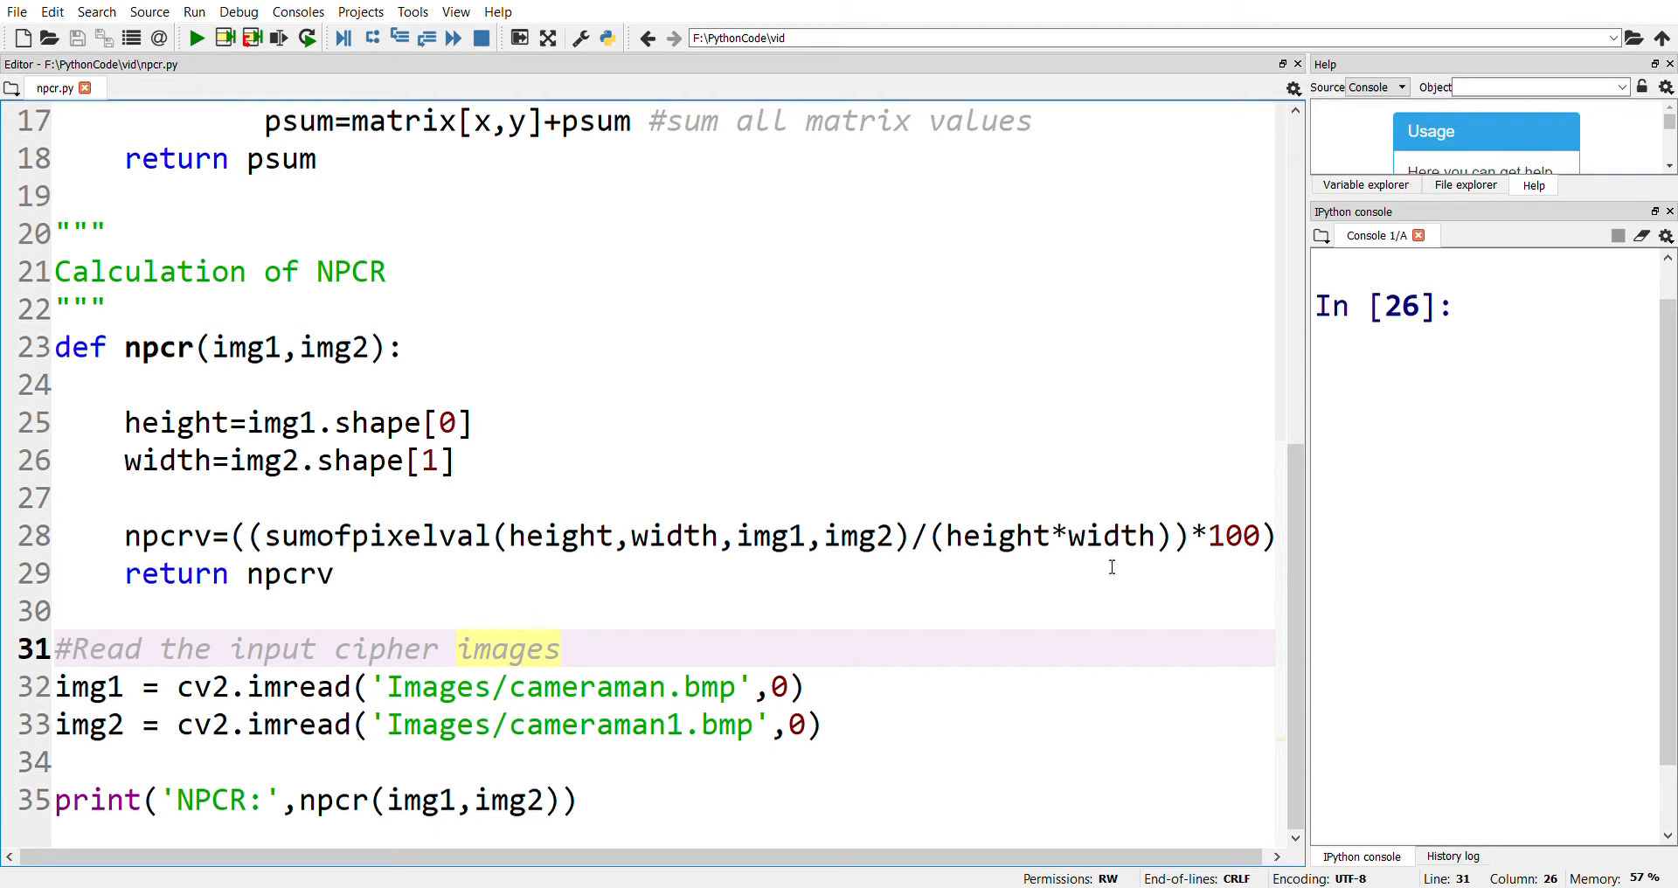
mouse_move(1225, 568)
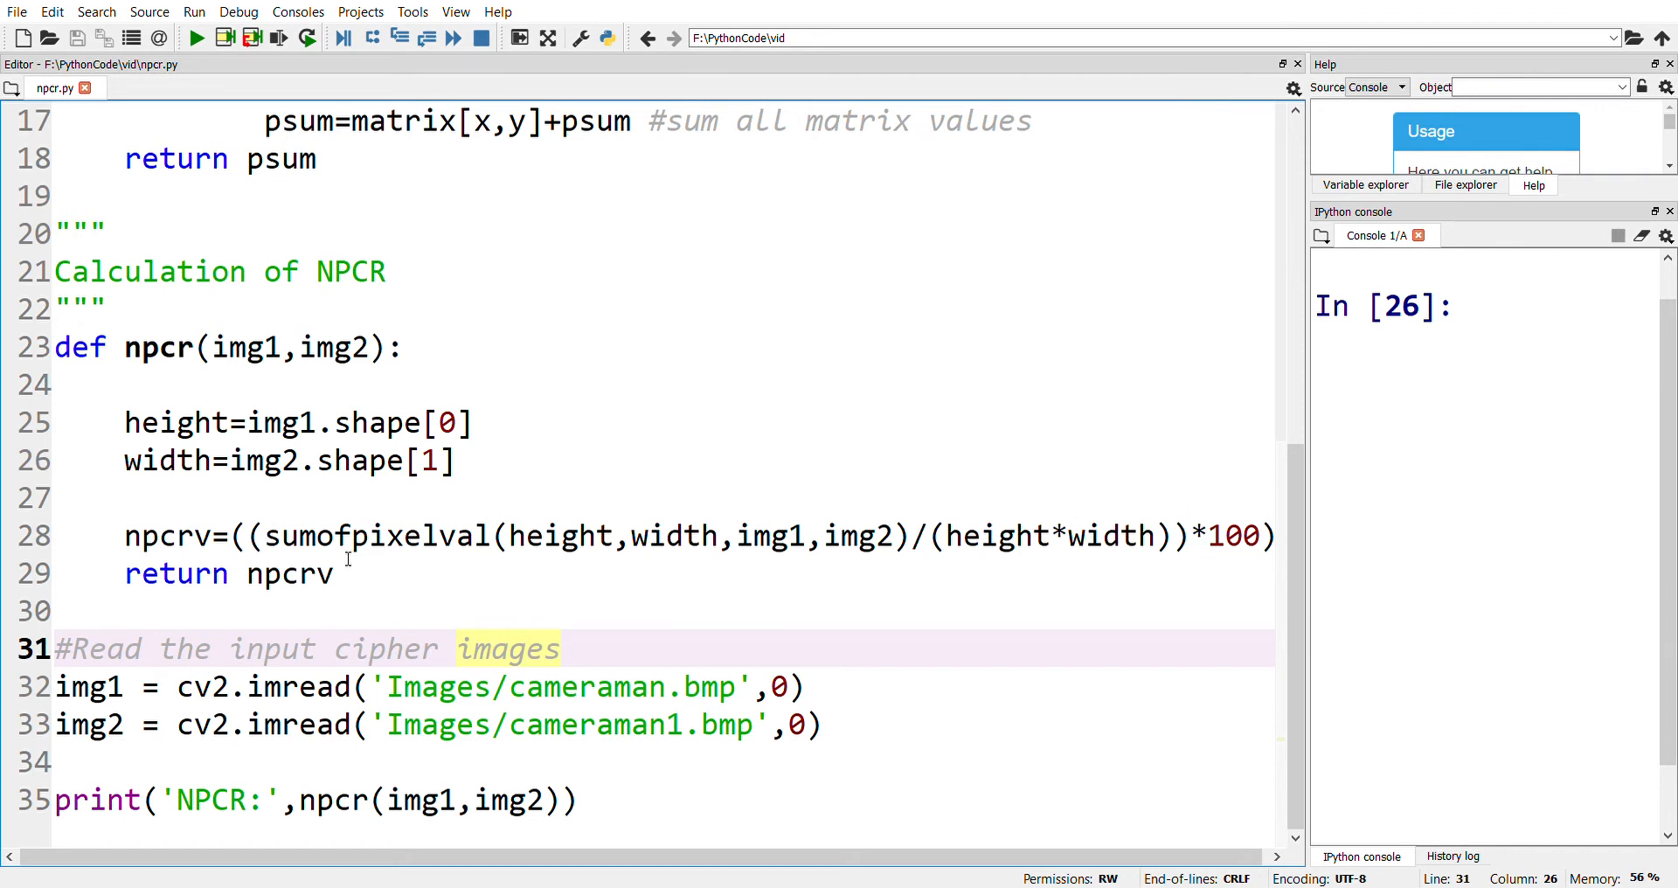
Highlight the nested pixel-comparison loops in sumofpixelval, then run npcr.py to print NPCR 99.45
scroll(up, 3)
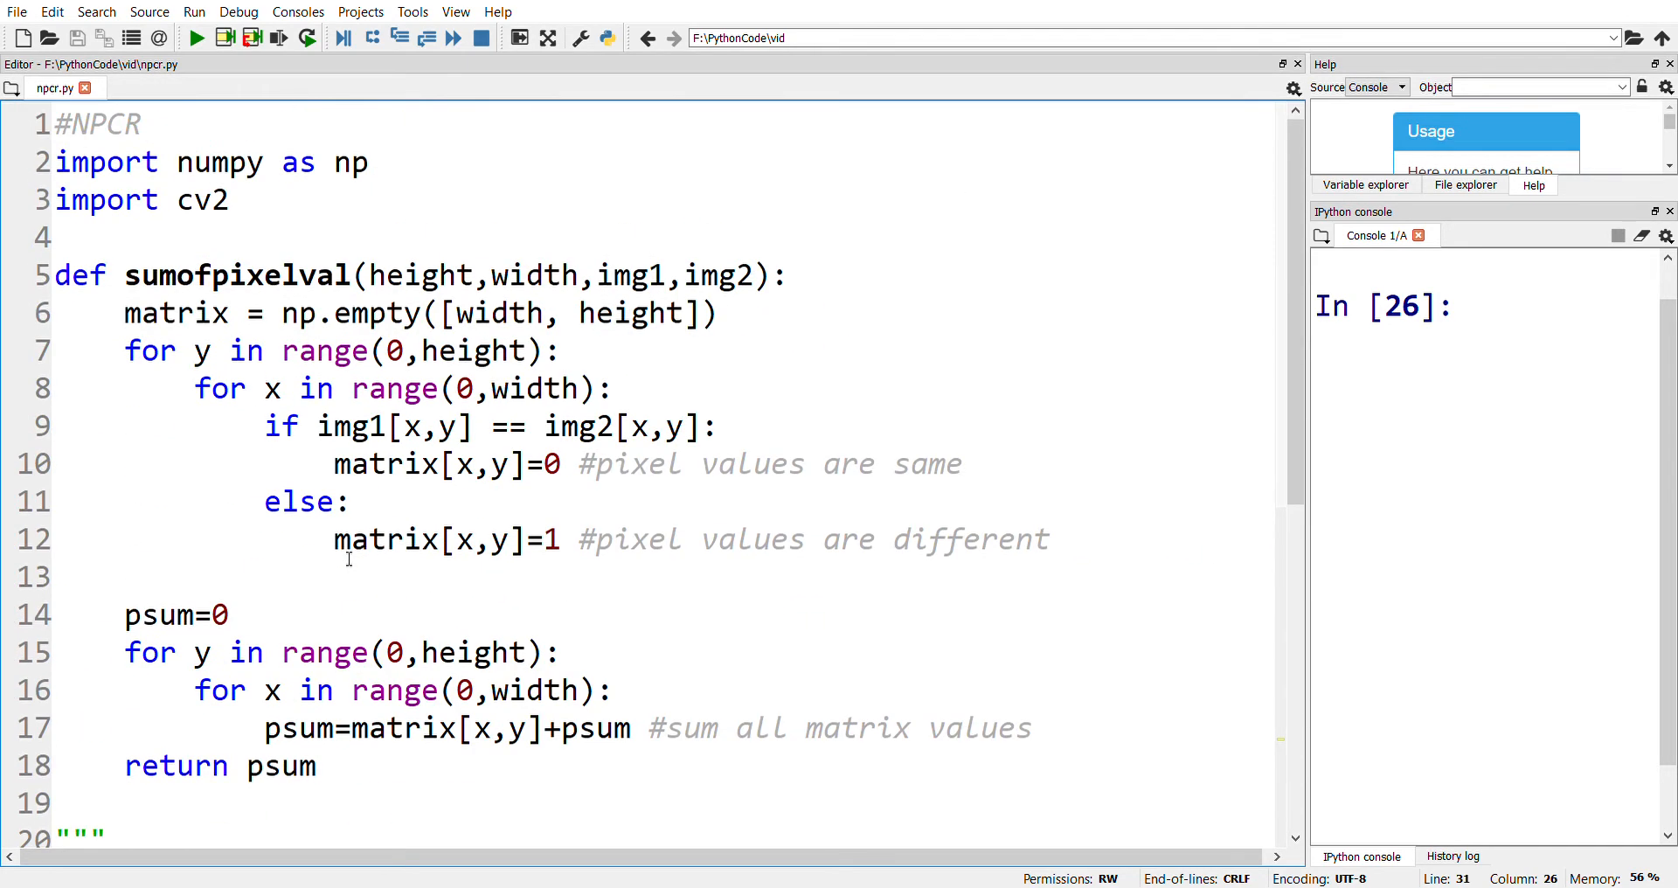
click(133, 350)
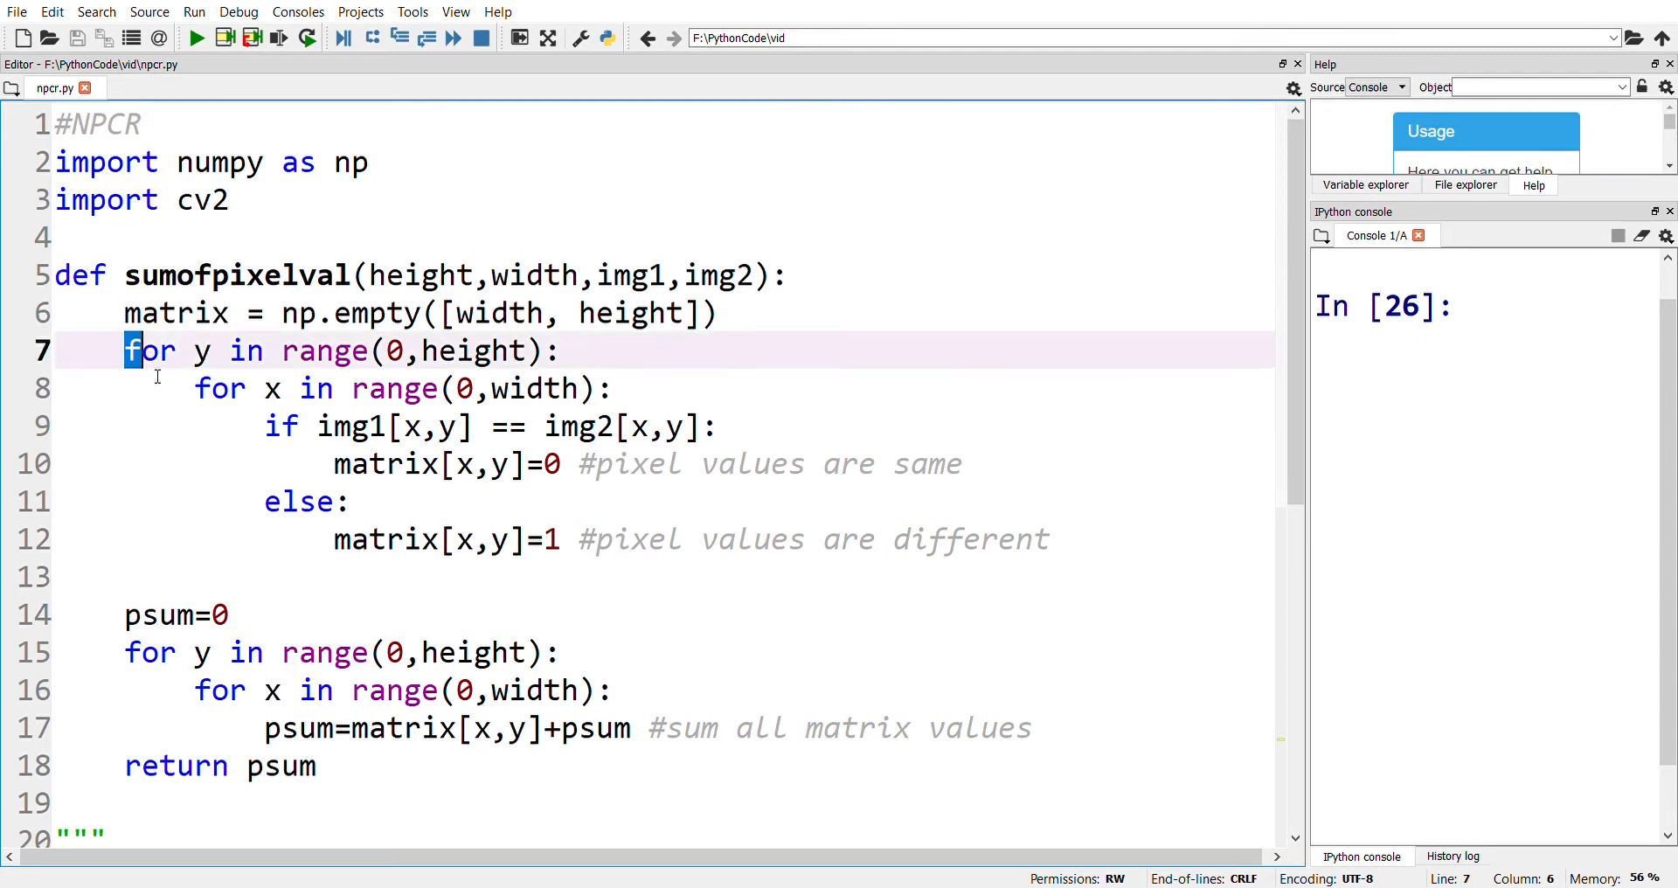
drag(125, 349, 1050, 538)
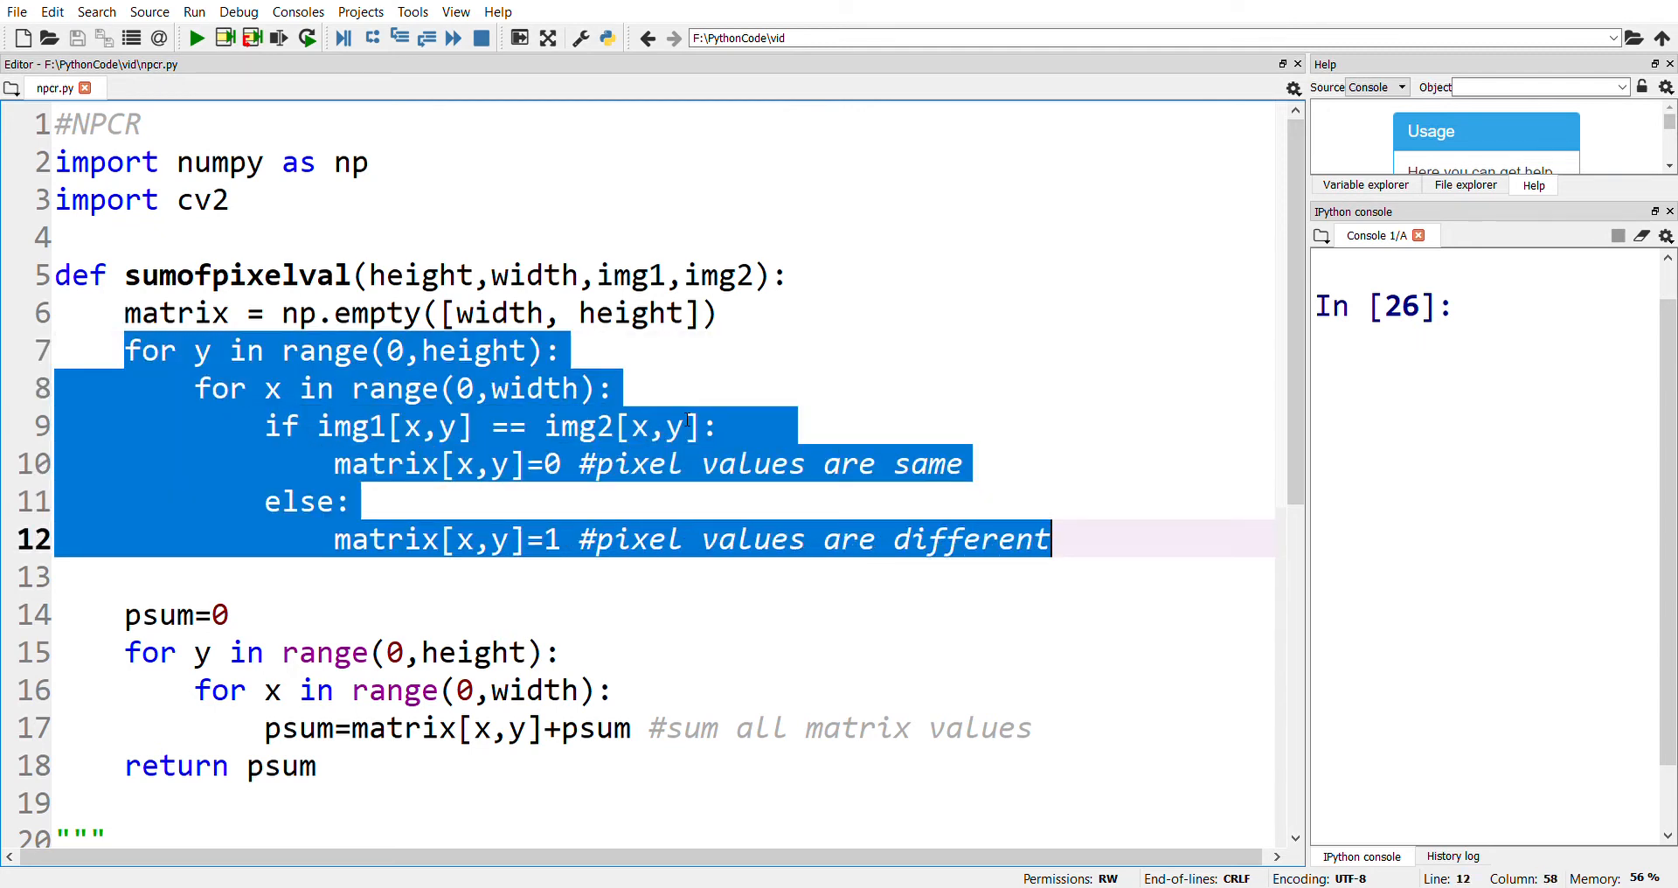
mouse_move(725, 400)
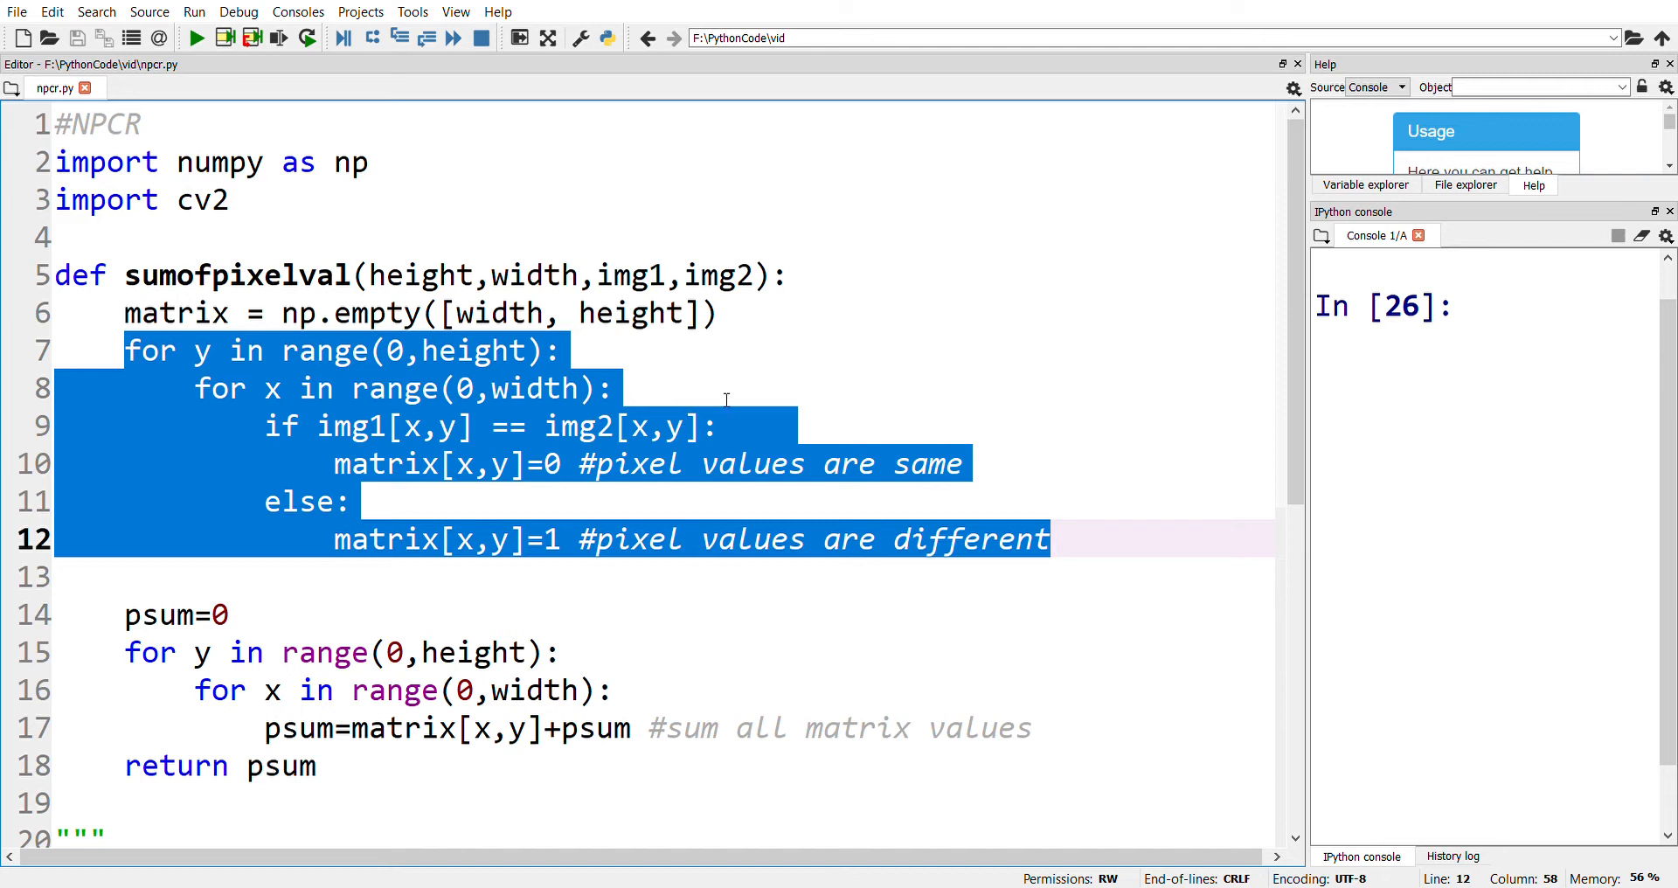
mouse_move(697, 339)
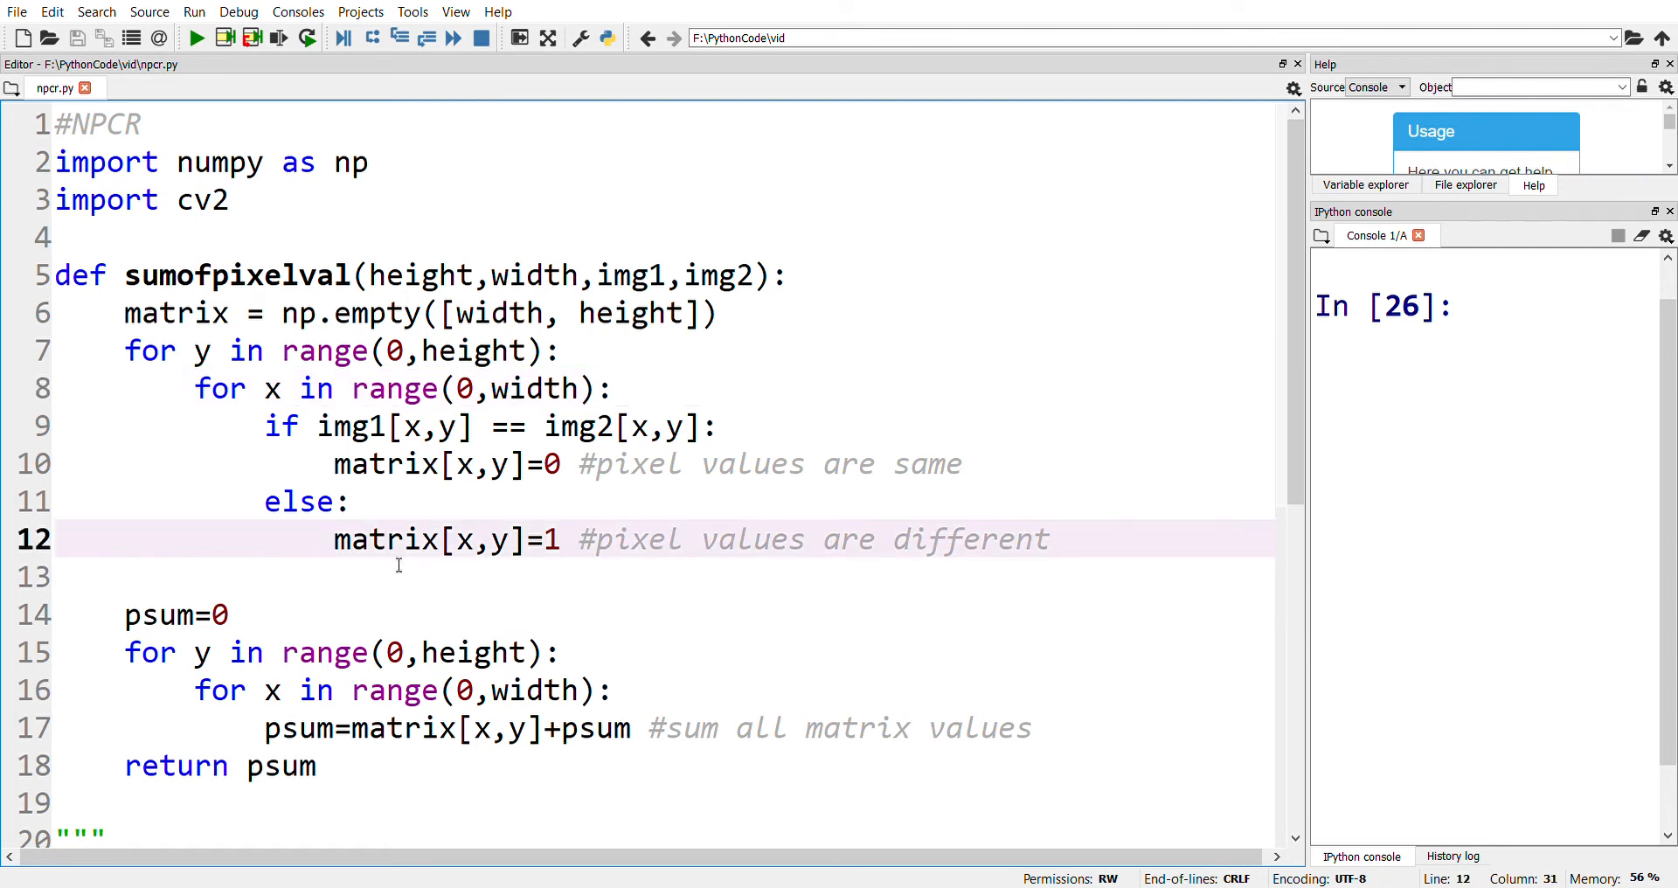
mouse_move(267, 677)
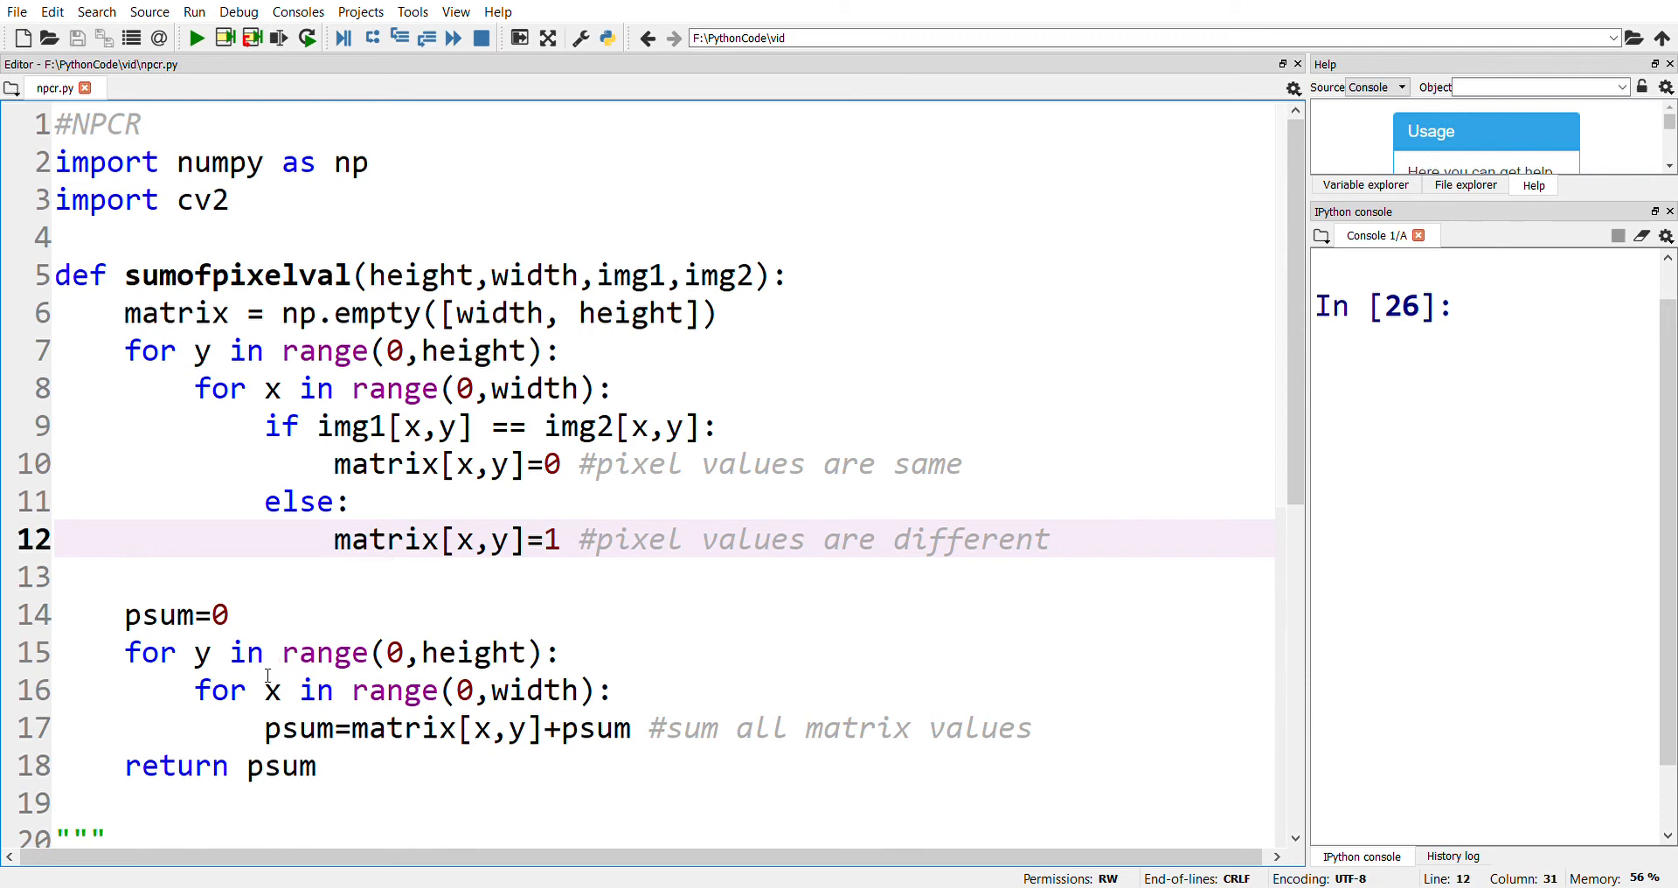
scroll(down, 3)
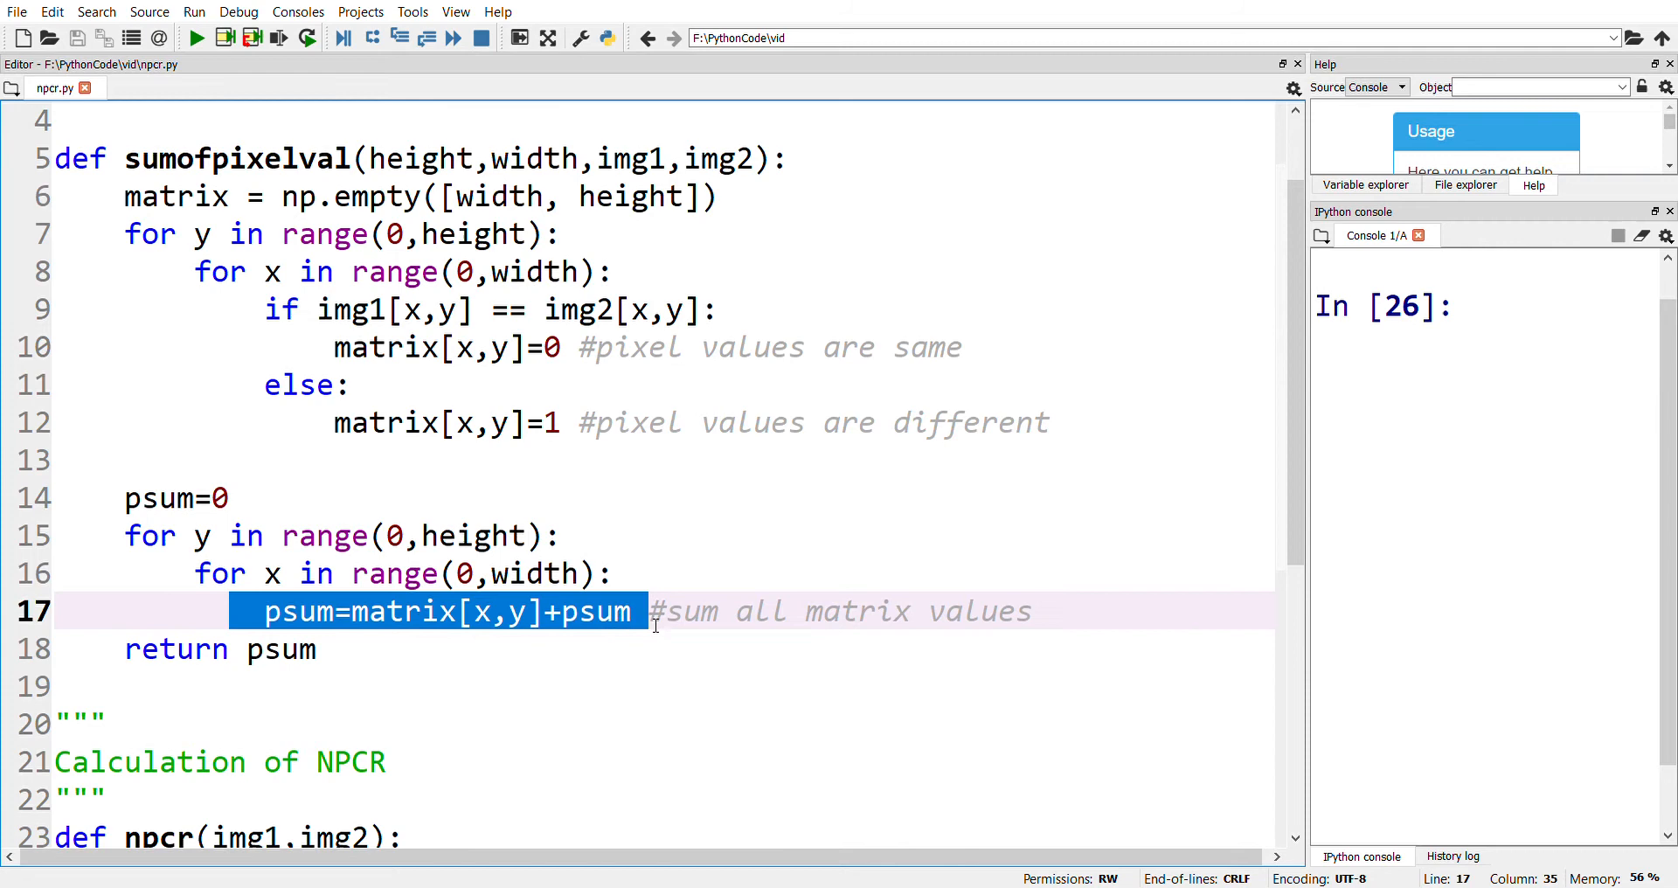
scroll(down, 3)
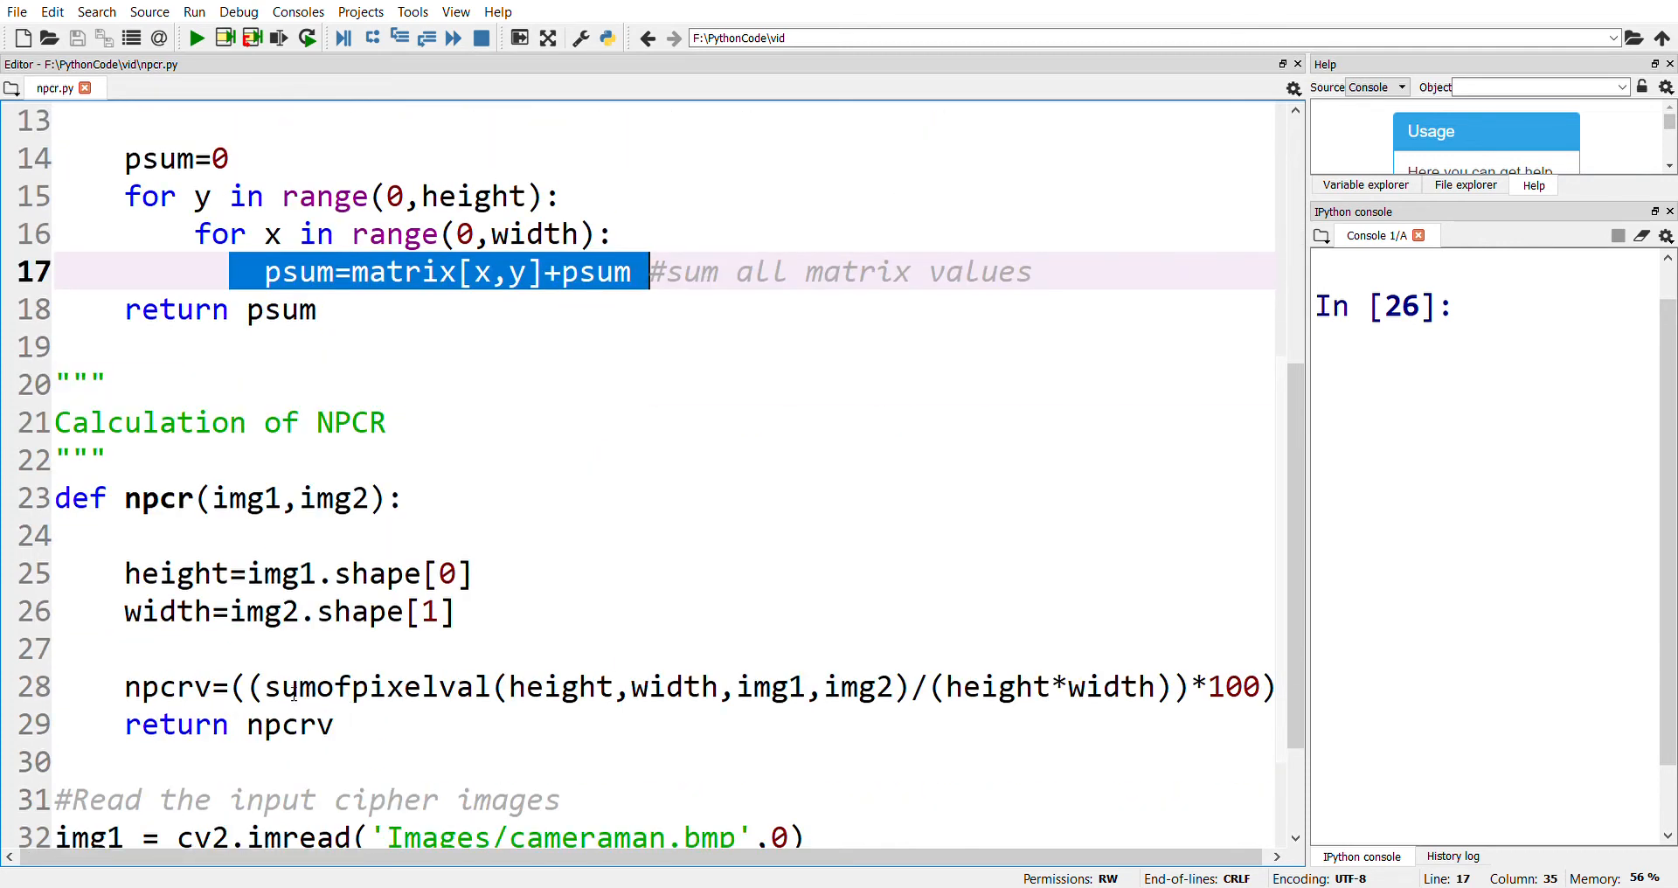
mouse_move(886, 693)
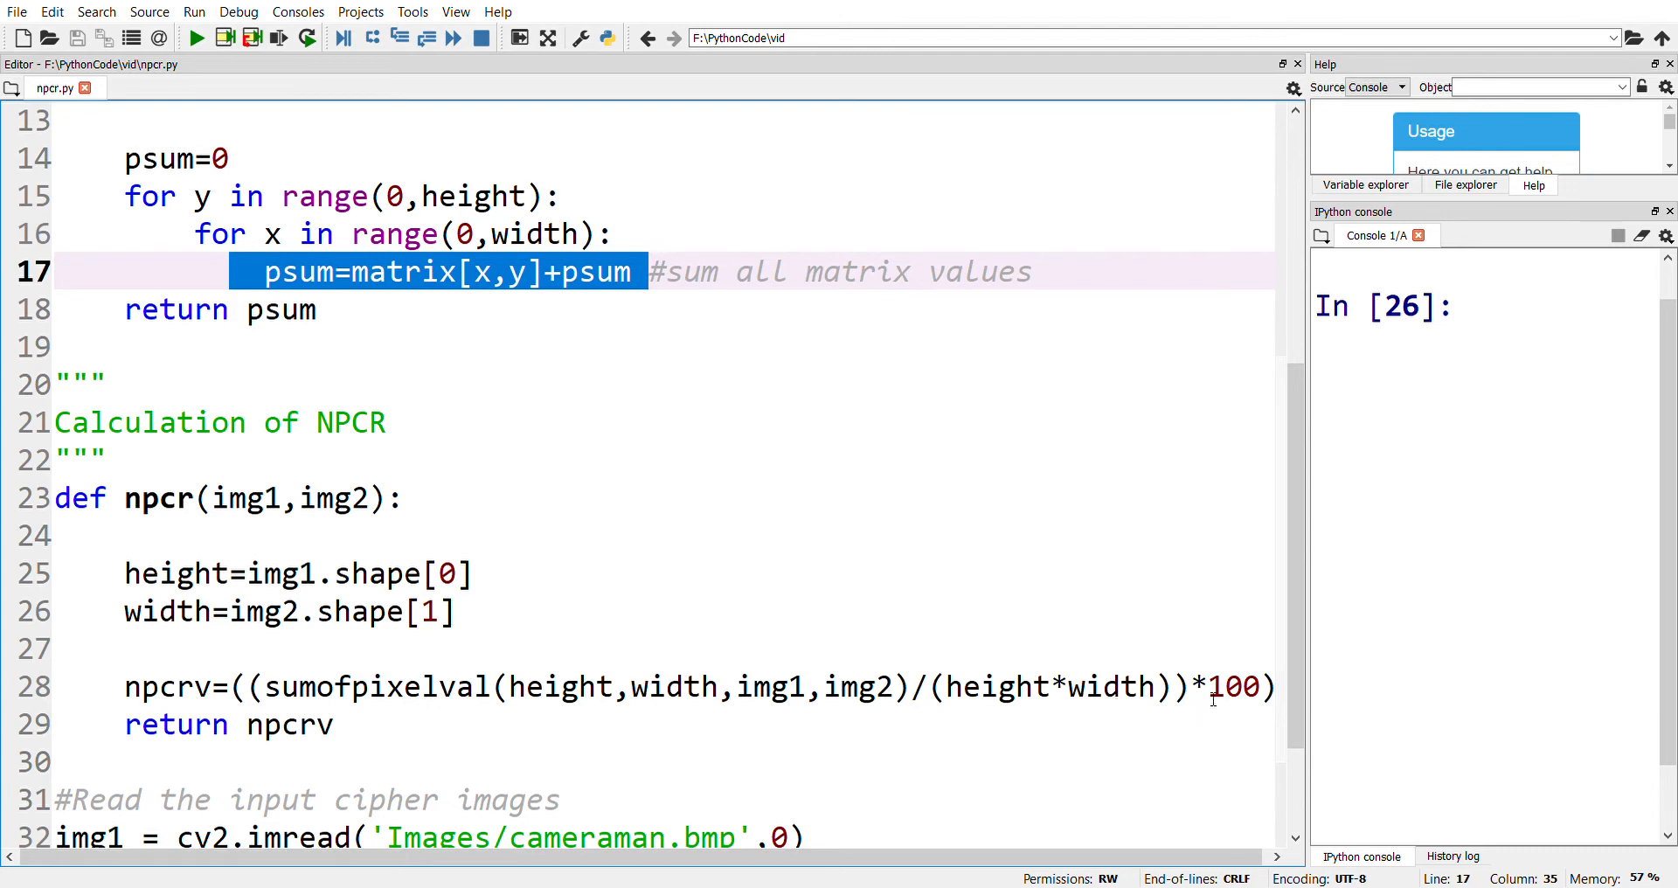
scroll(down, 3)
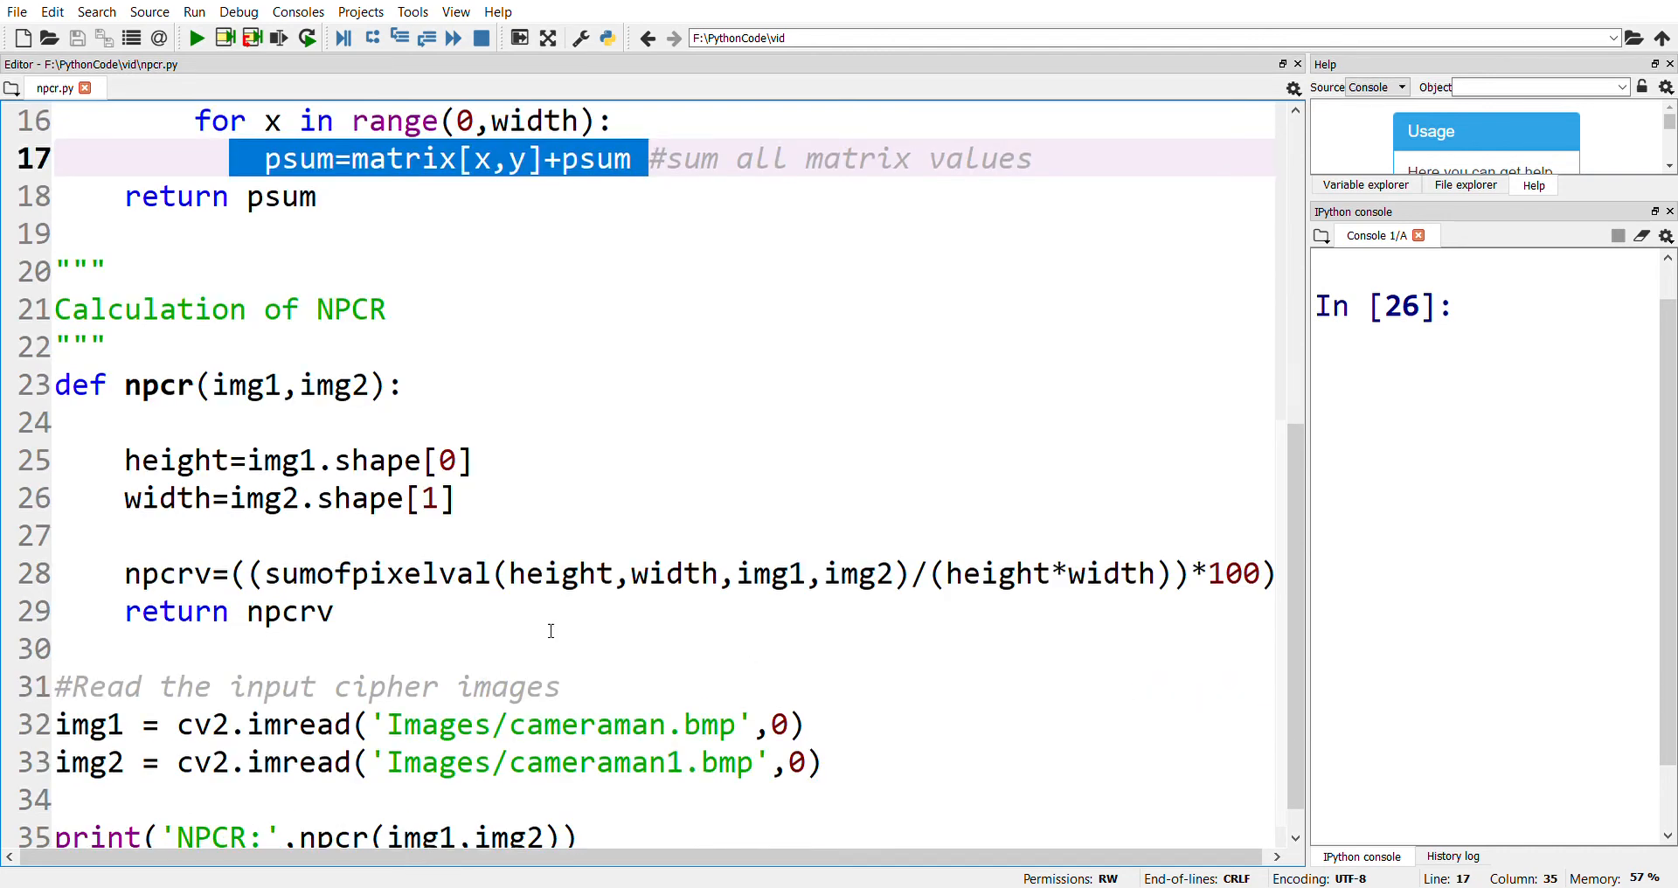
mouse_move(481, 619)
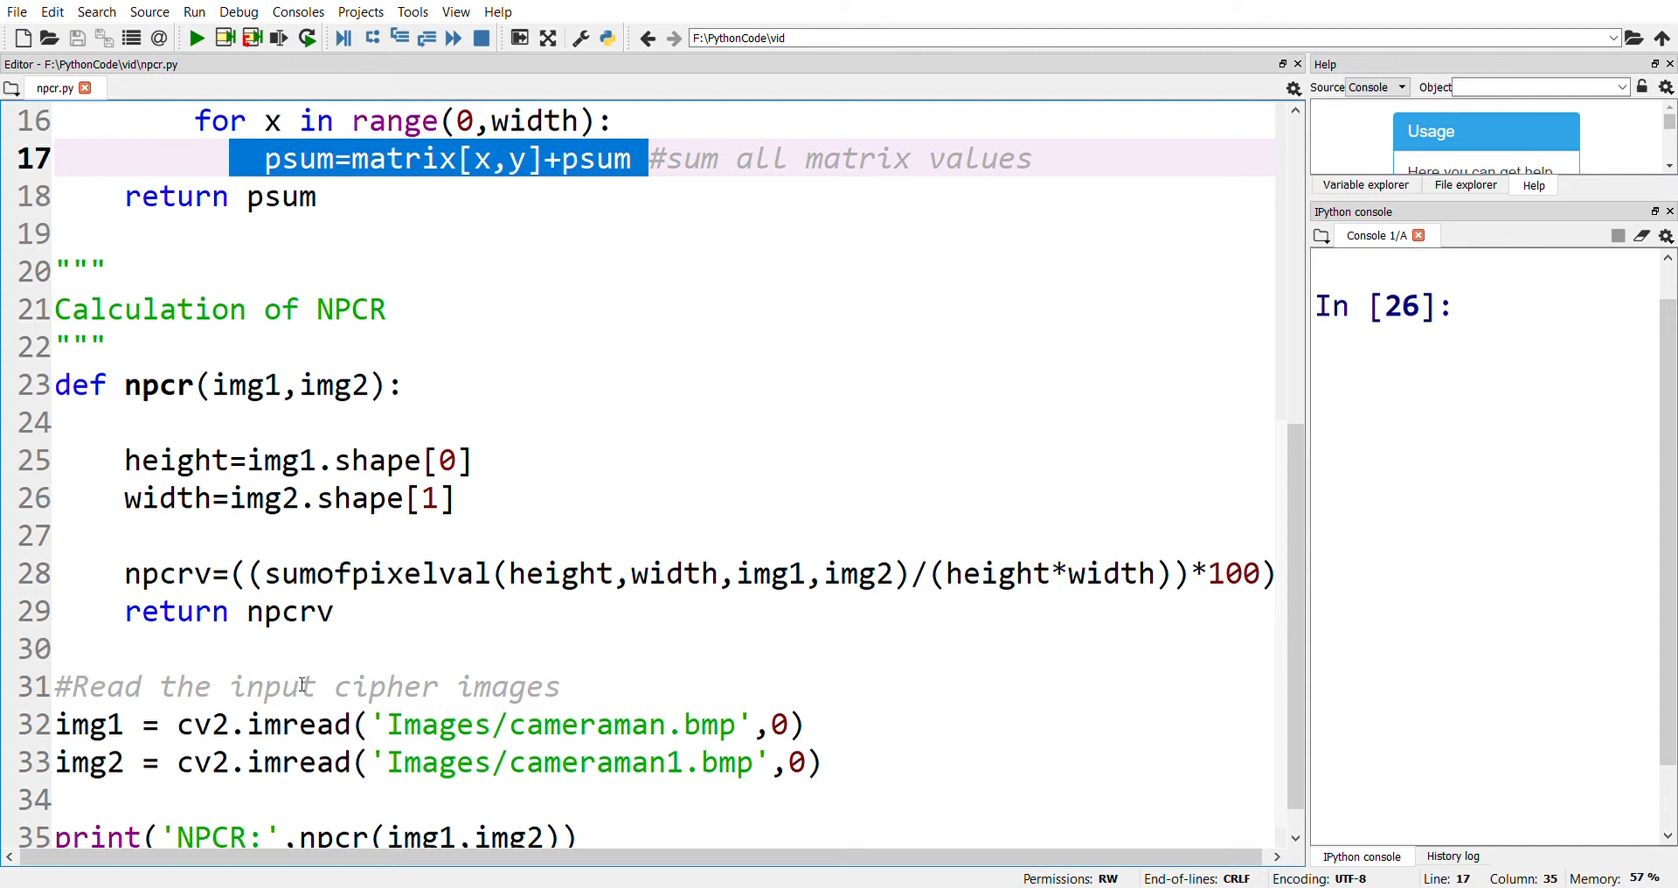
mouse_move(304, 649)
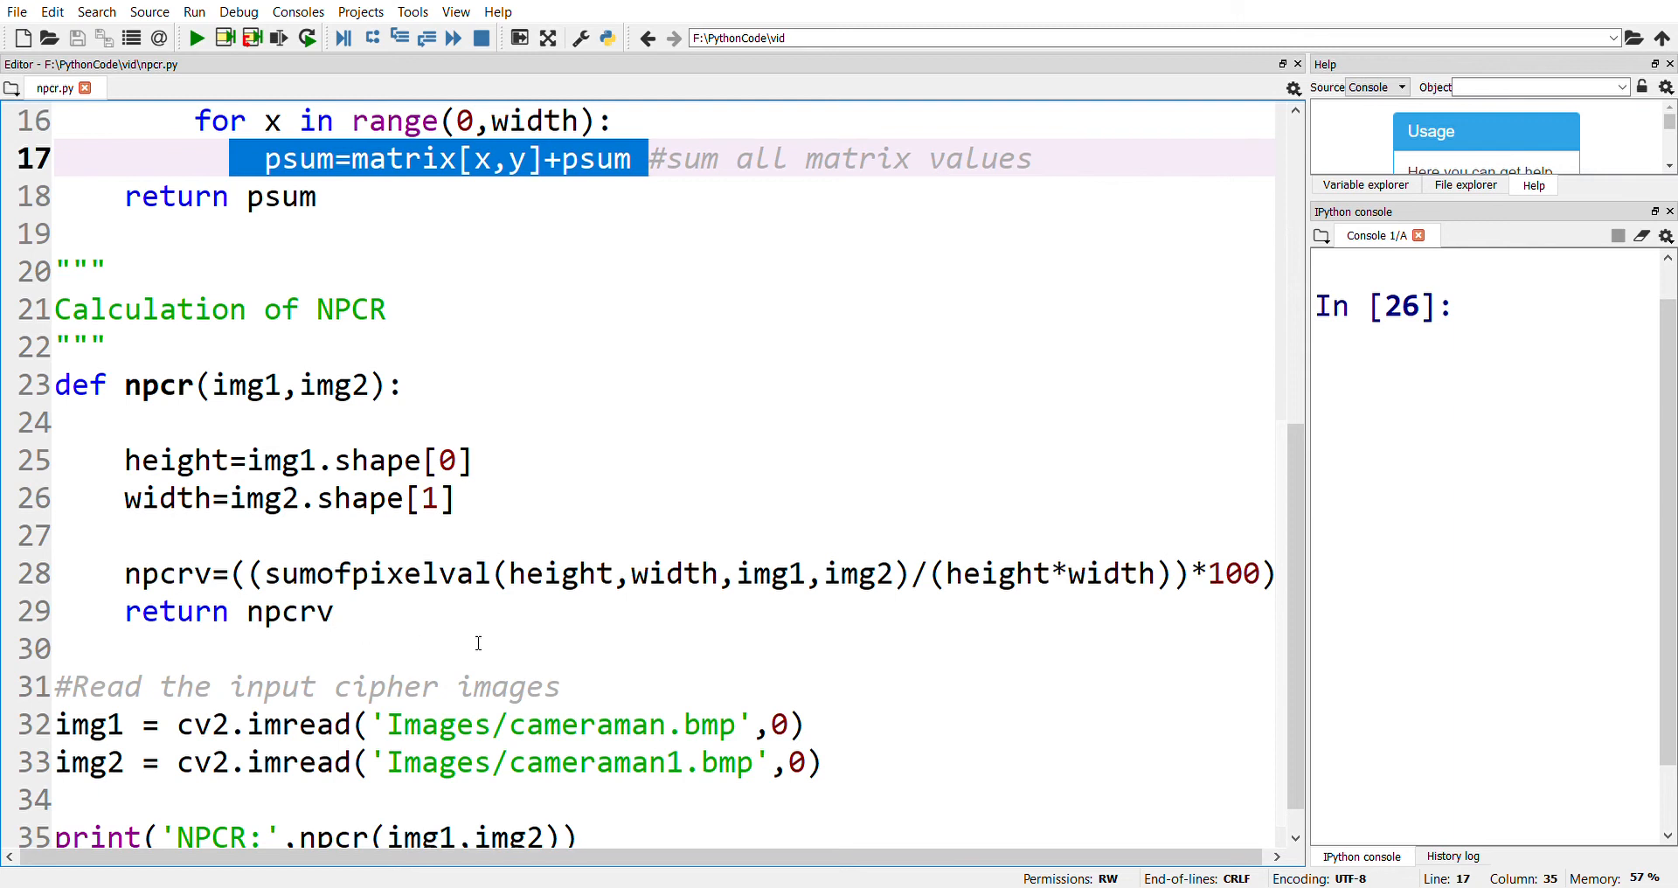
mouse_move(519, 574)
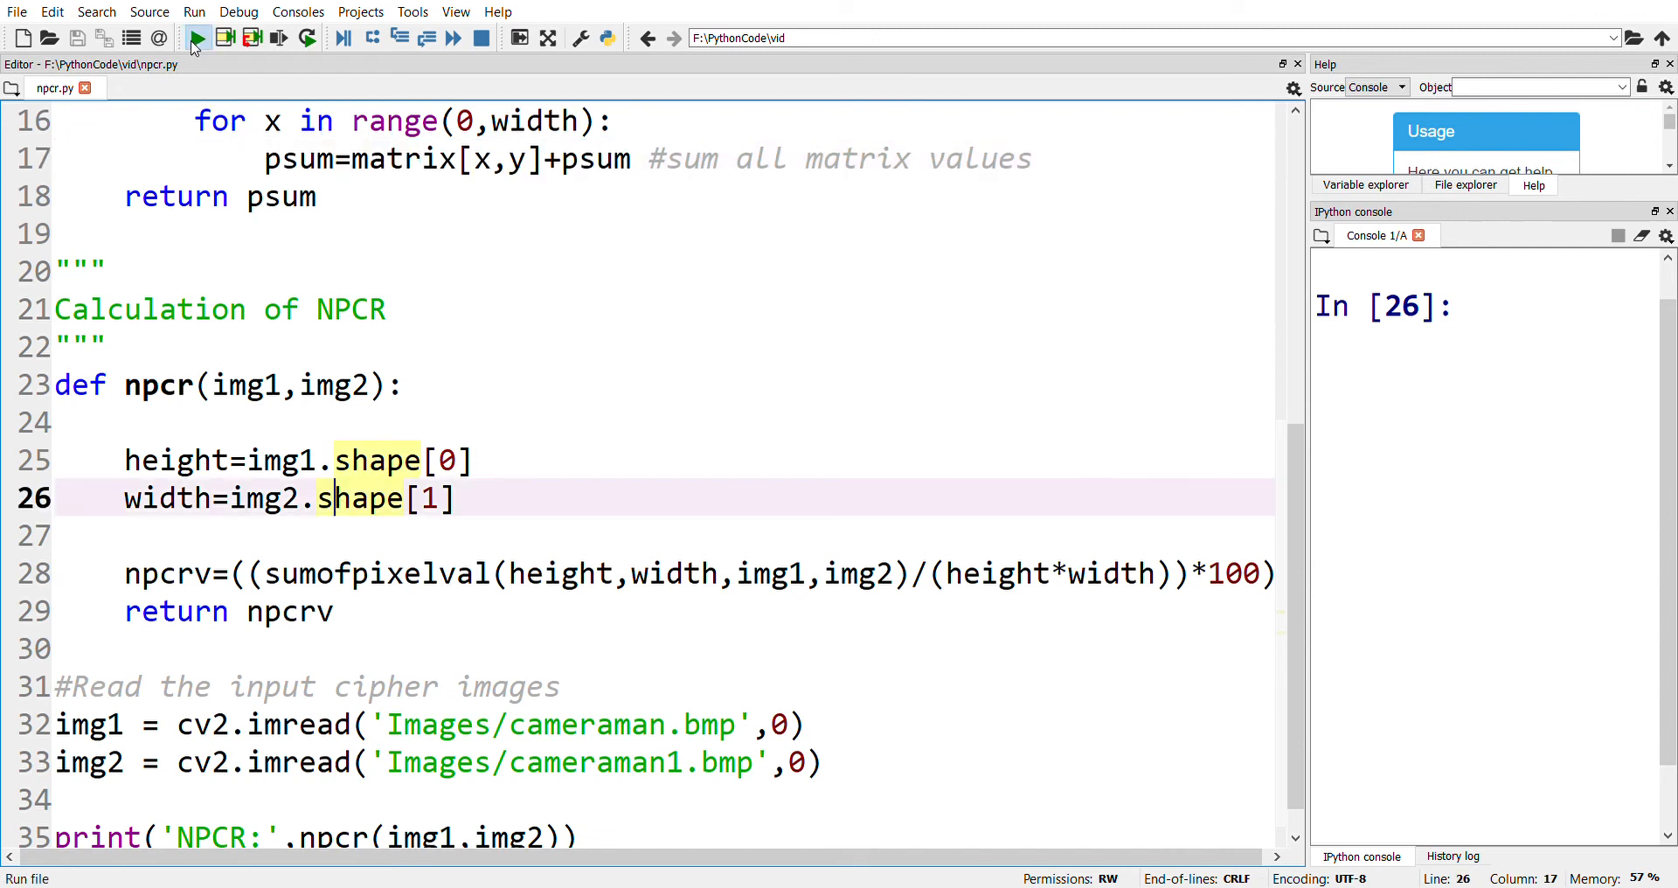
click(196, 38)
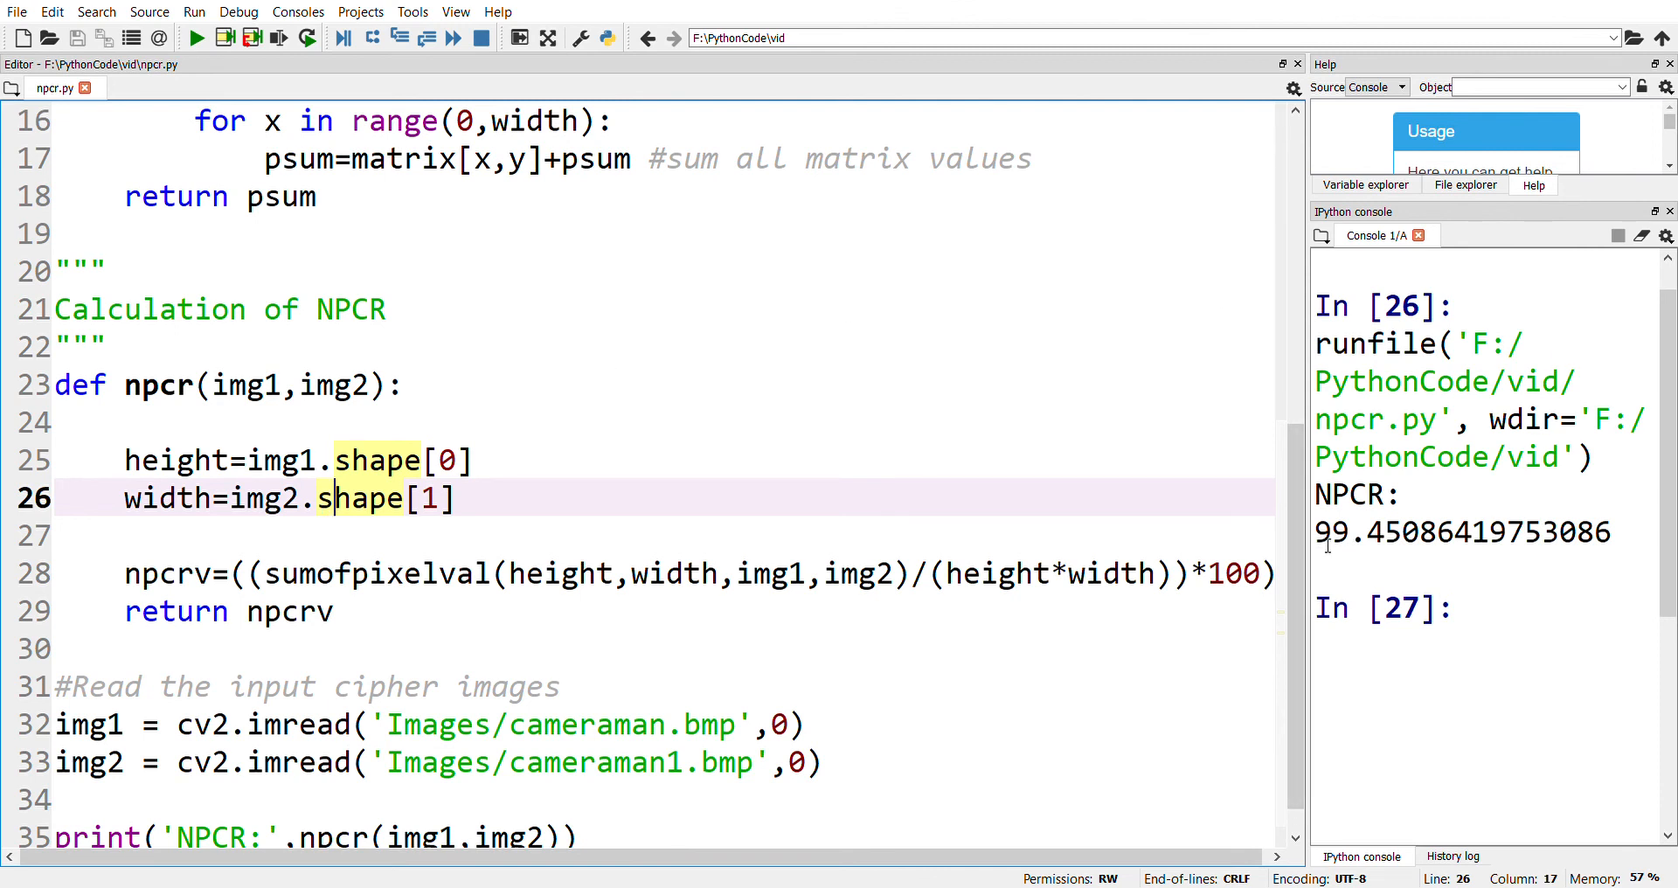
mouse_move(931, 575)
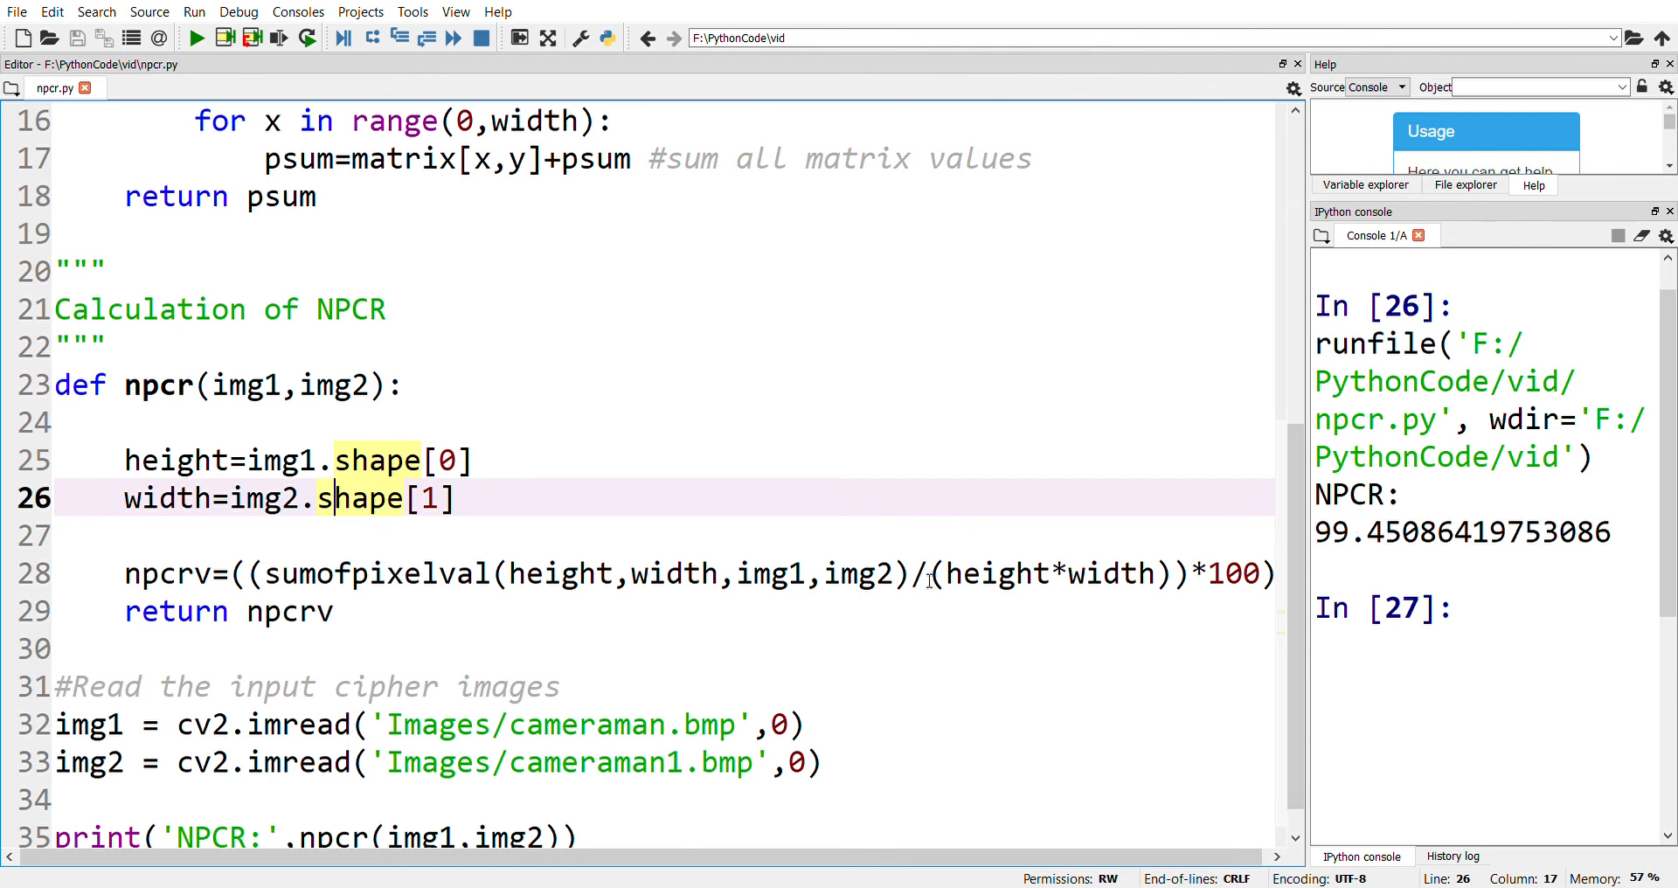
mouse_move(776, 629)
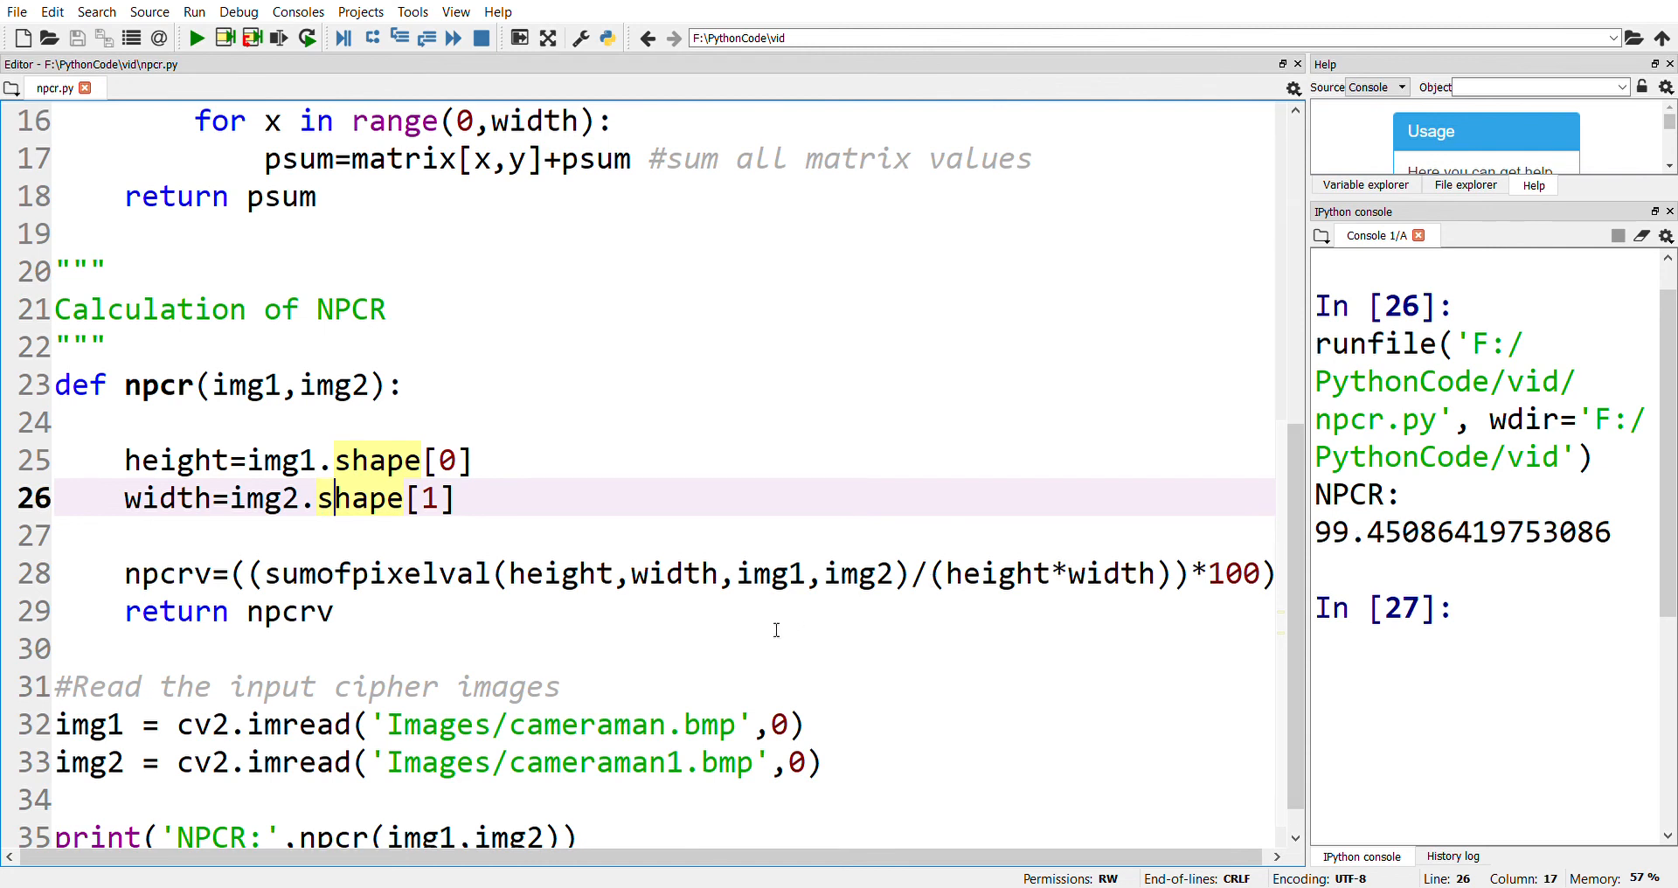
mouse_move(686, 646)
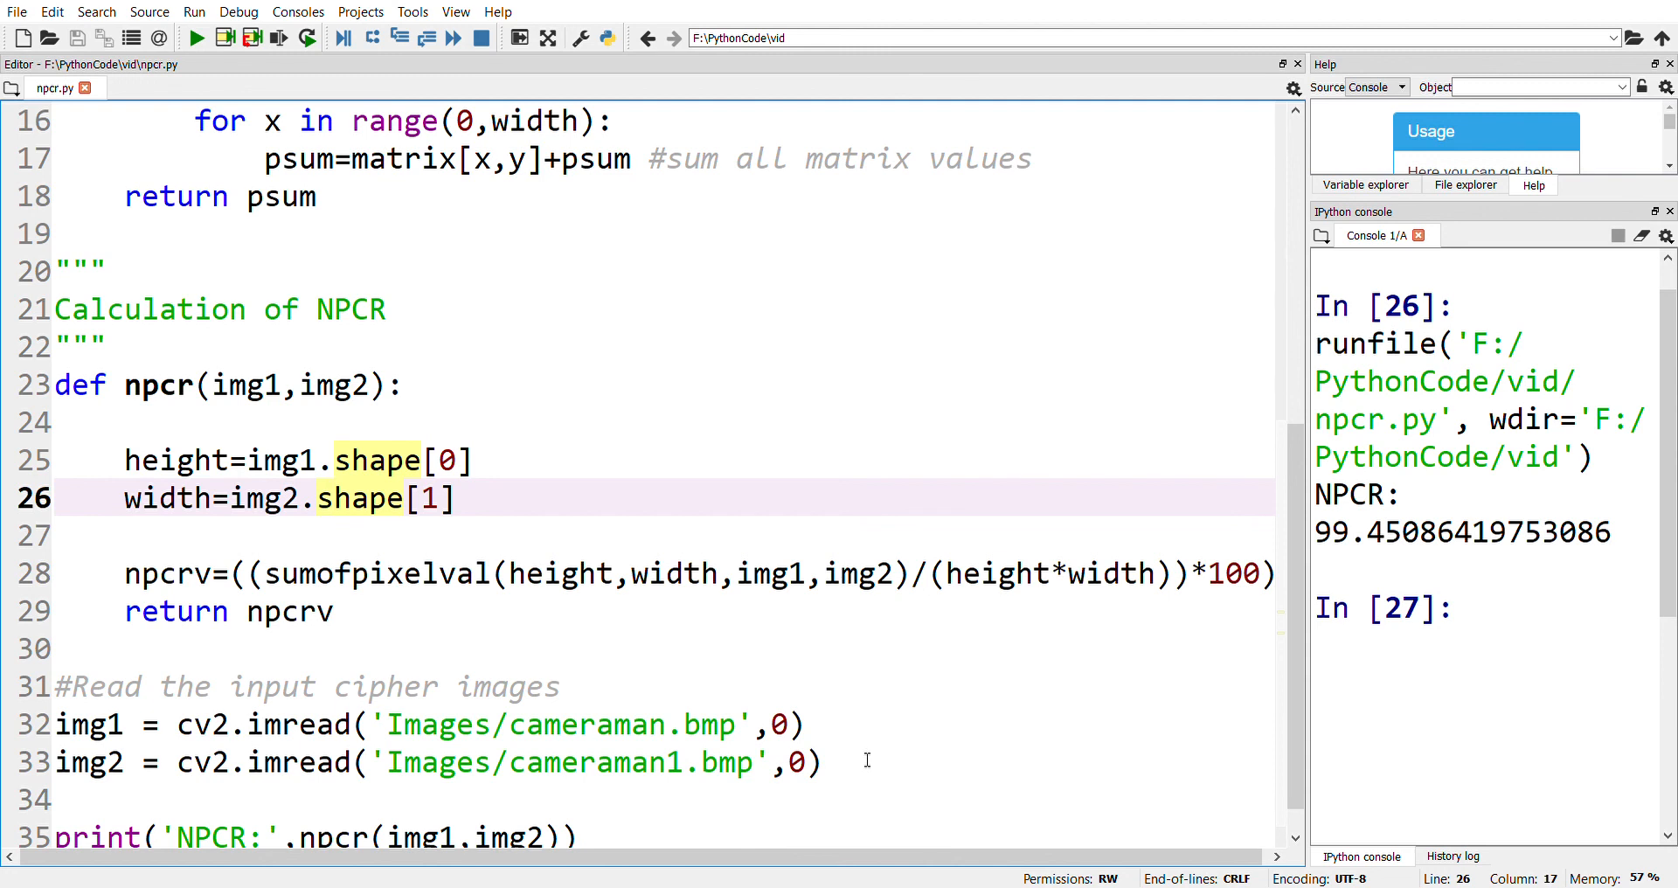
mouse_move(1001, 701)
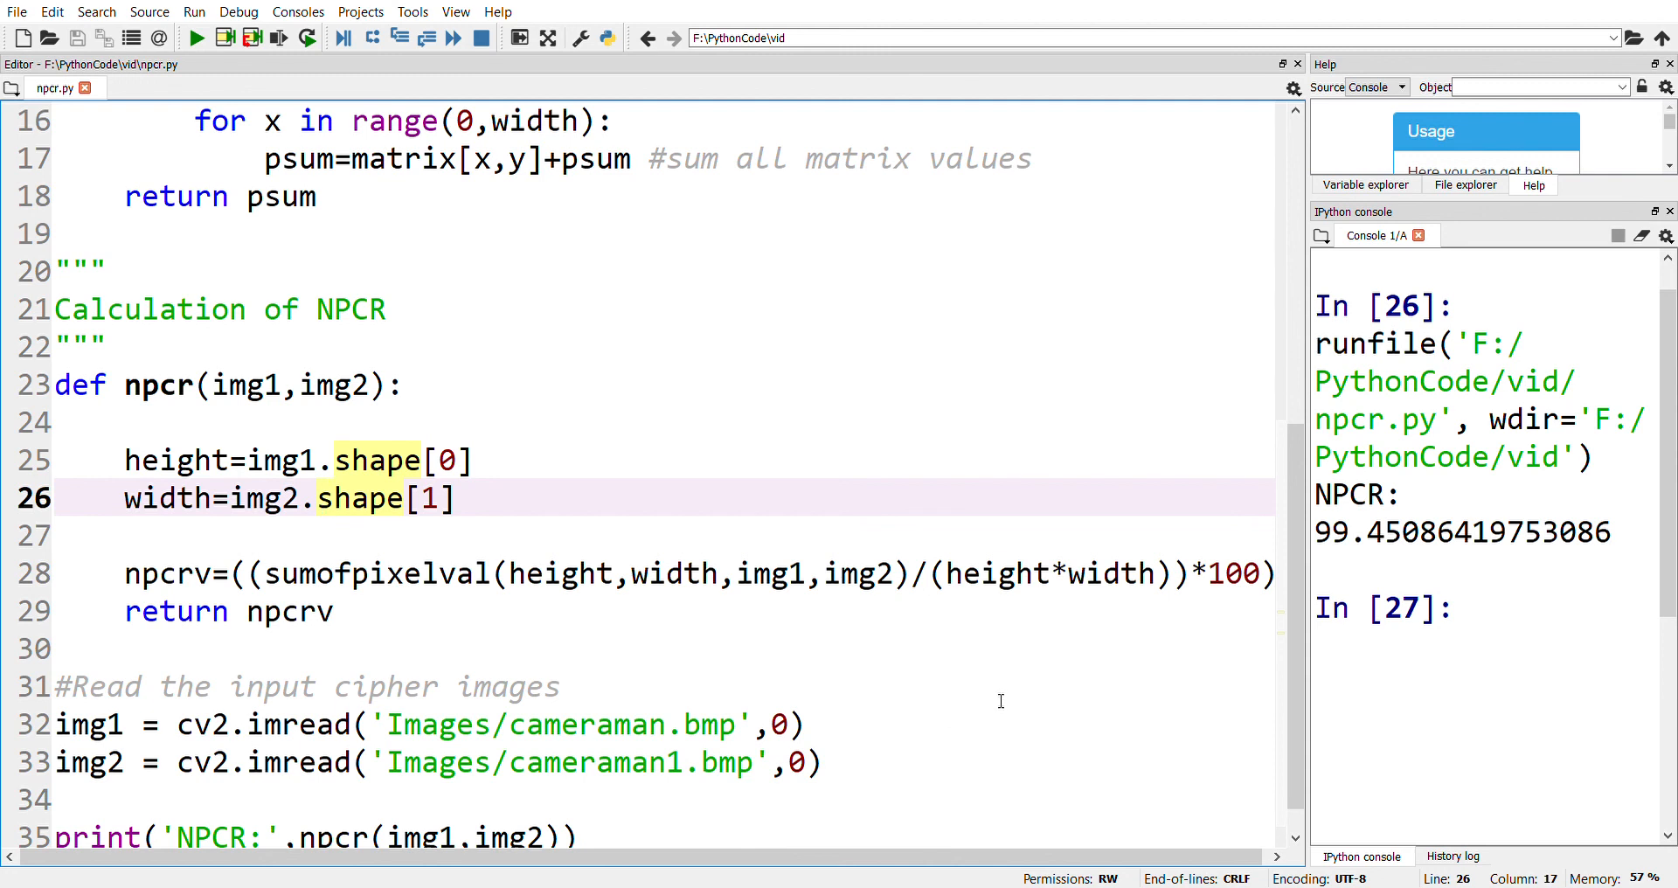